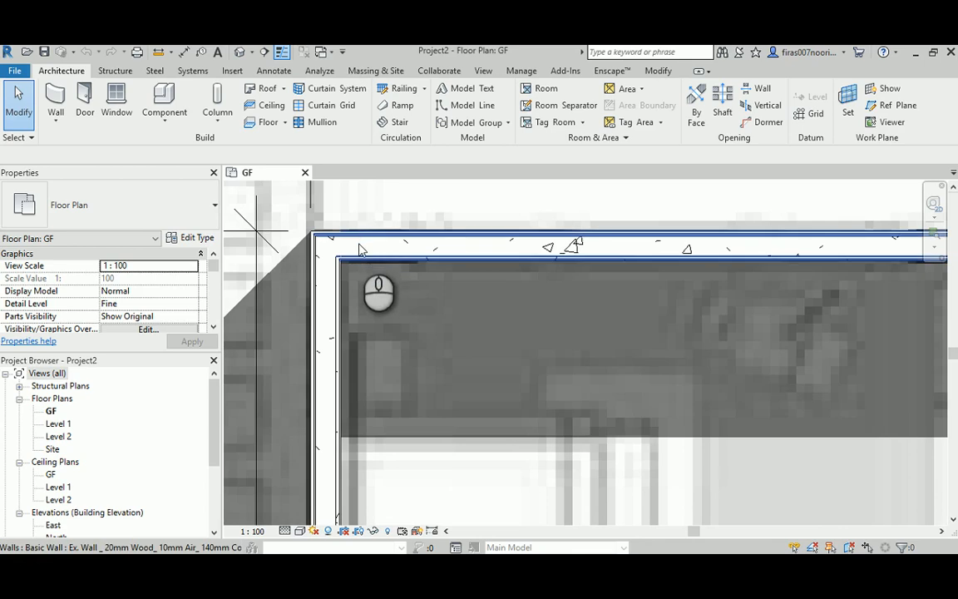
mouse_move(374, 266)
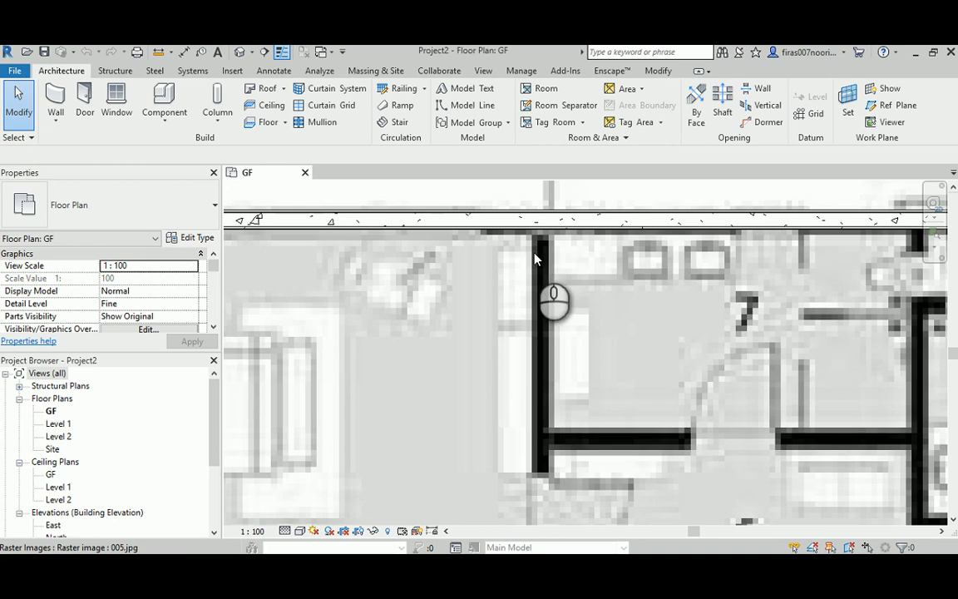
mouse_move(541, 254)
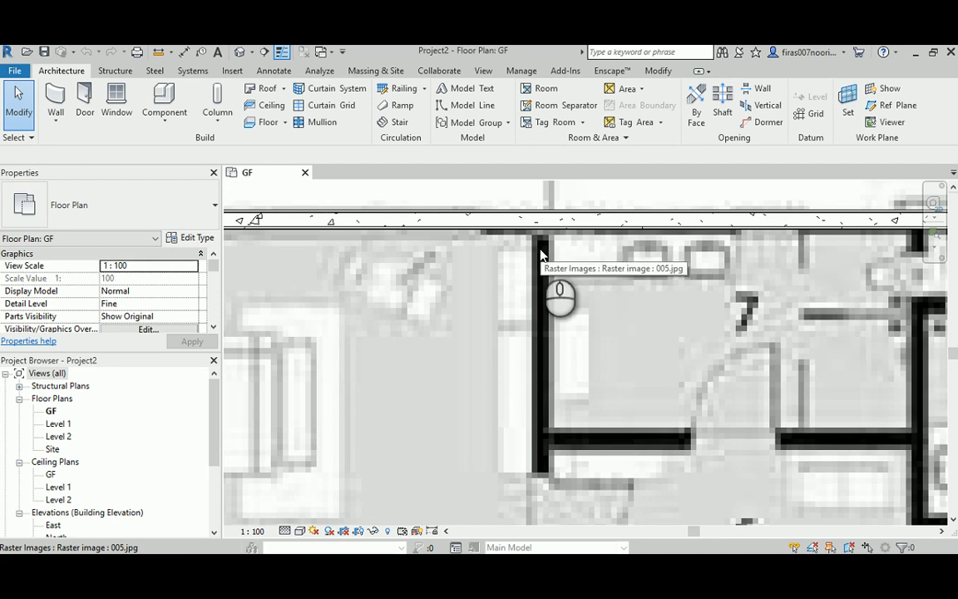
mouse_move(532, 290)
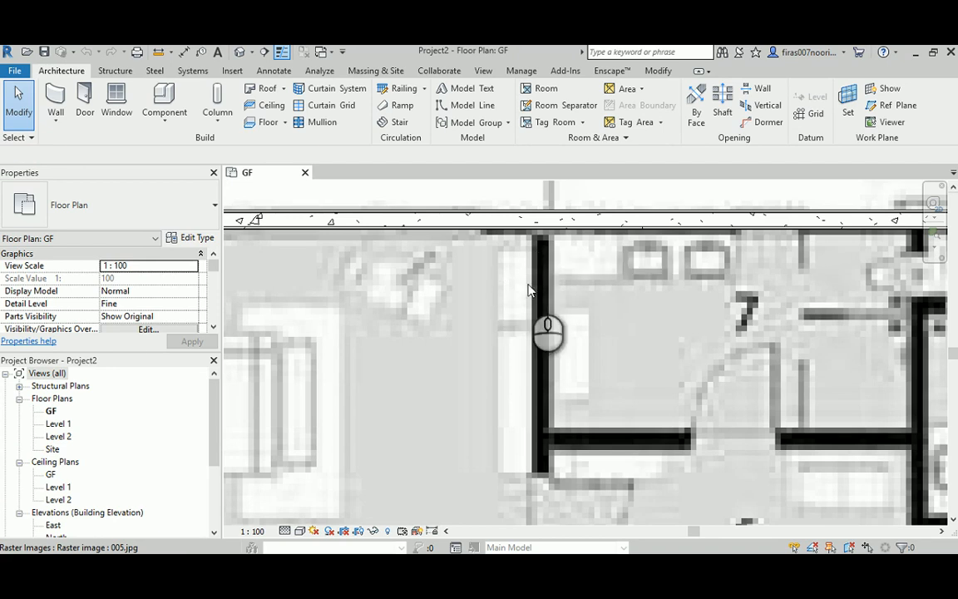
Start the Wall tool on the GF floor plan over the raster plan image.
left_click(320, 222)
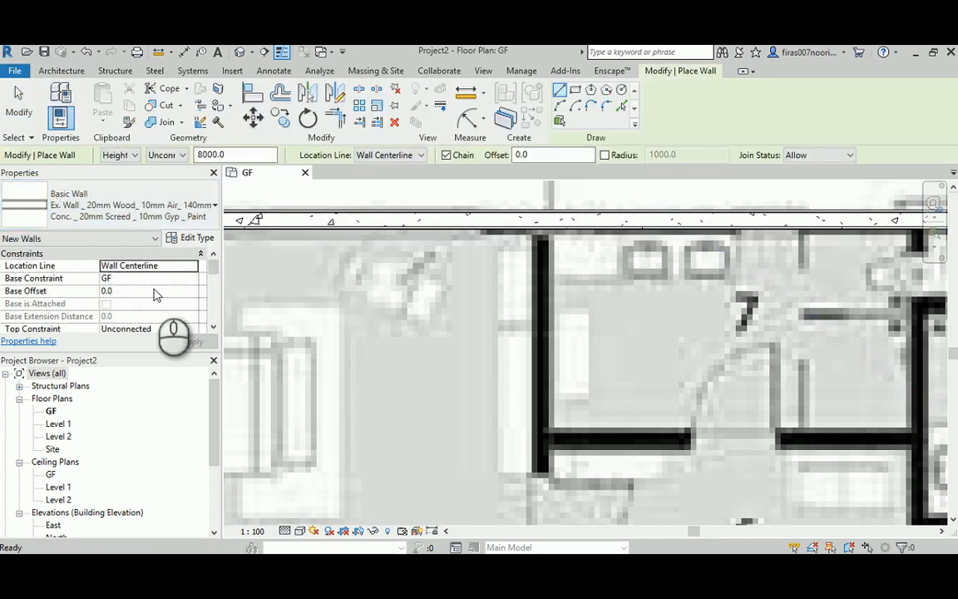
Duplicate the exterior wall type as 'Int. Wall _ Paint _ 10mm Gyp…'.
left_click(197, 237)
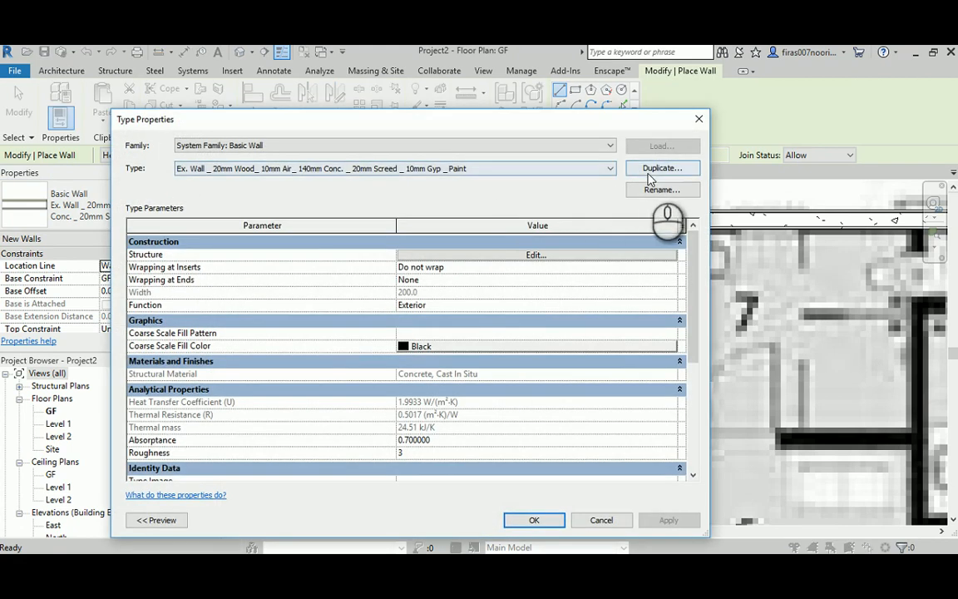
left_click(662, 169)
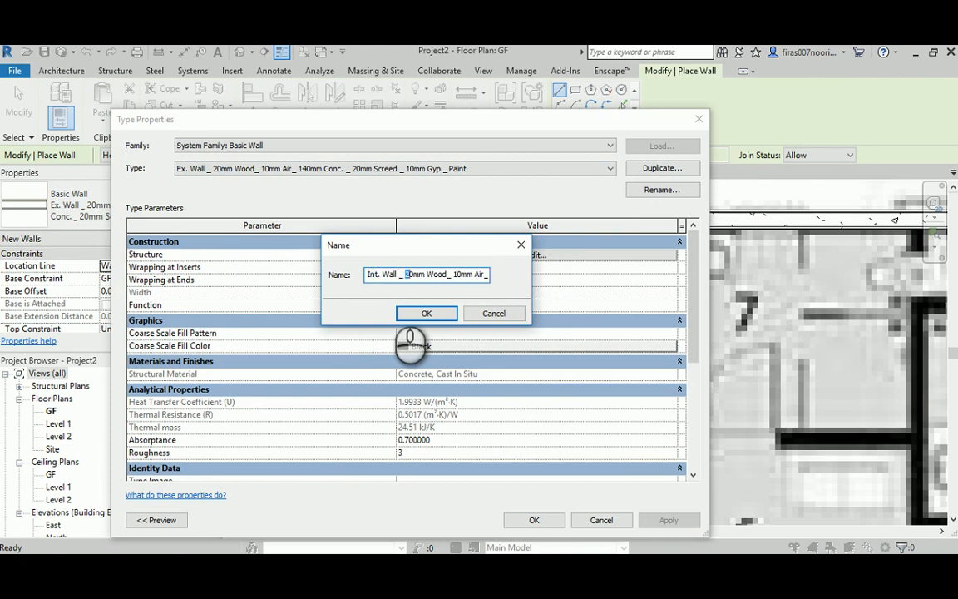
double_click(437, 274)
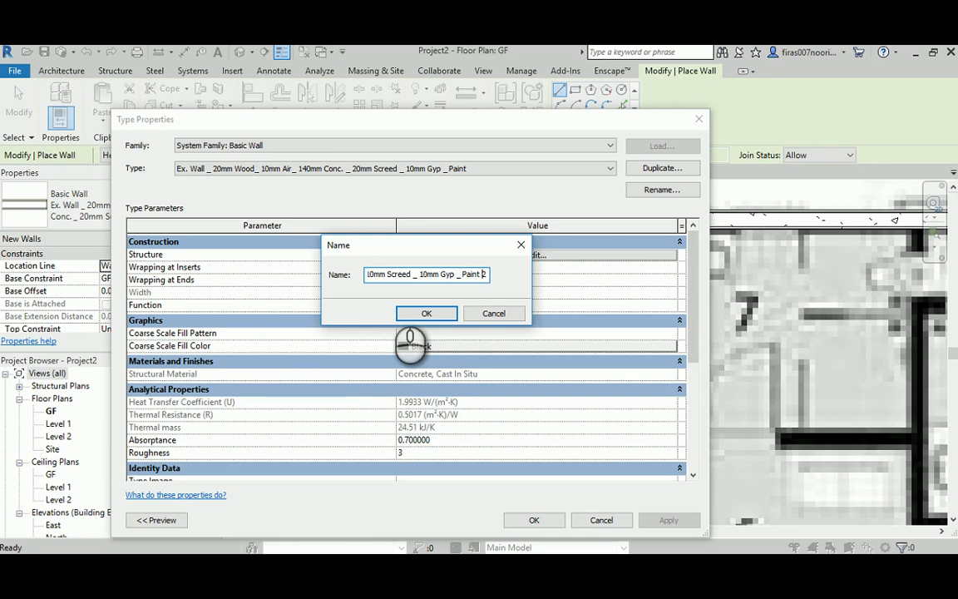
left_click(426, 314)
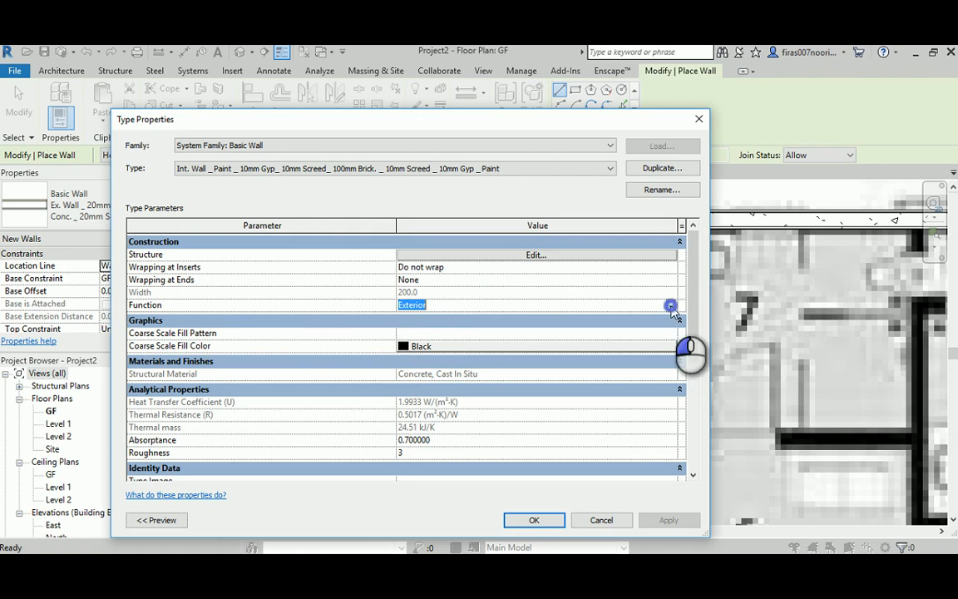
Set the first layer to Gypsum Wall Board and add a White Paint exterior layer.
left_click(537, 255)
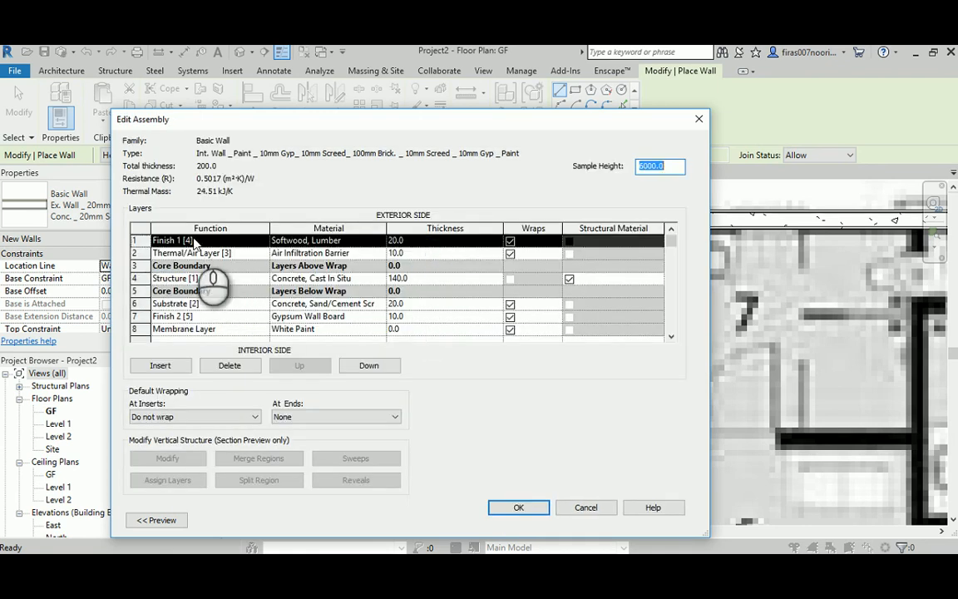
left_click(208, 240)
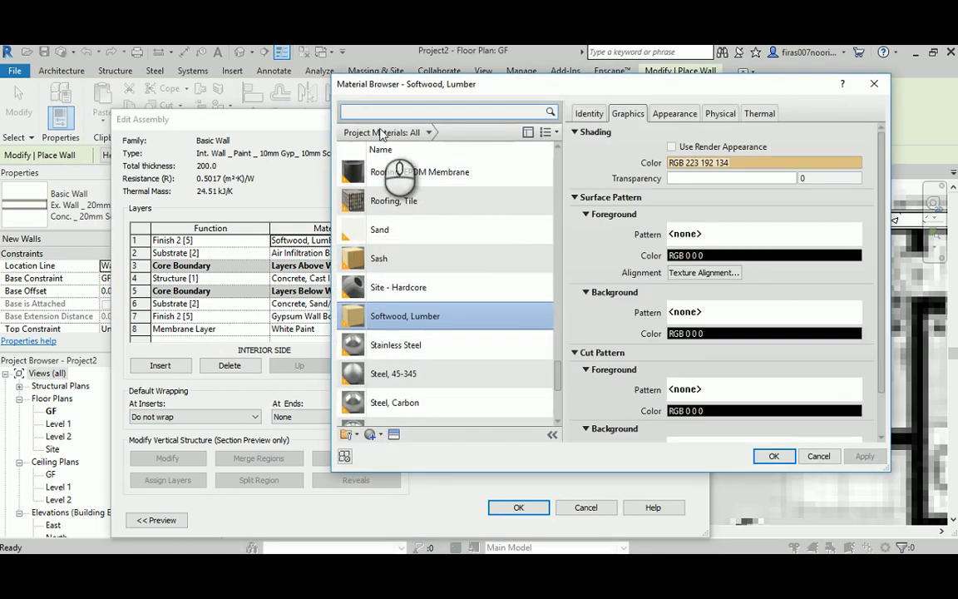
type("Gyp")
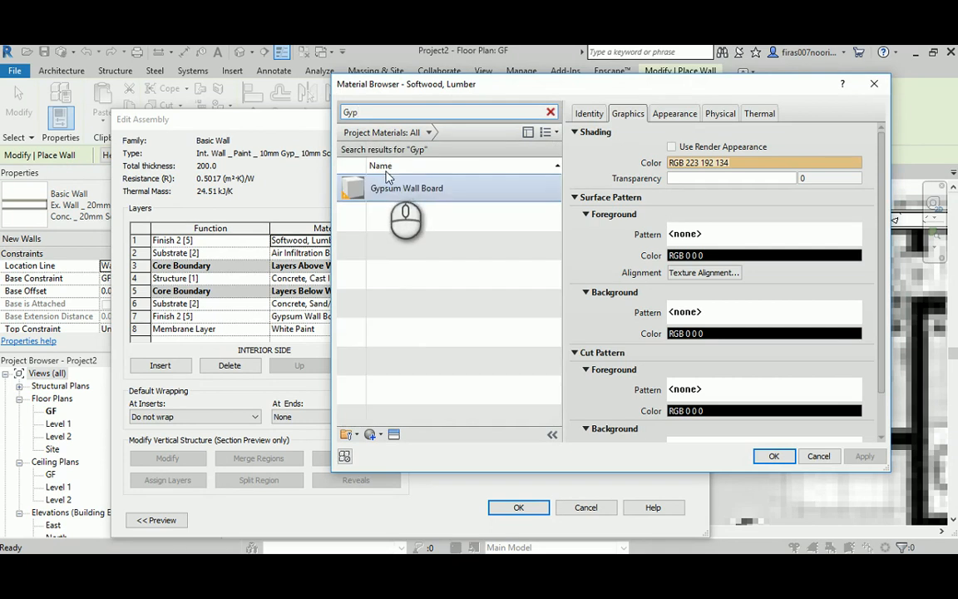
left_click(773, 456)
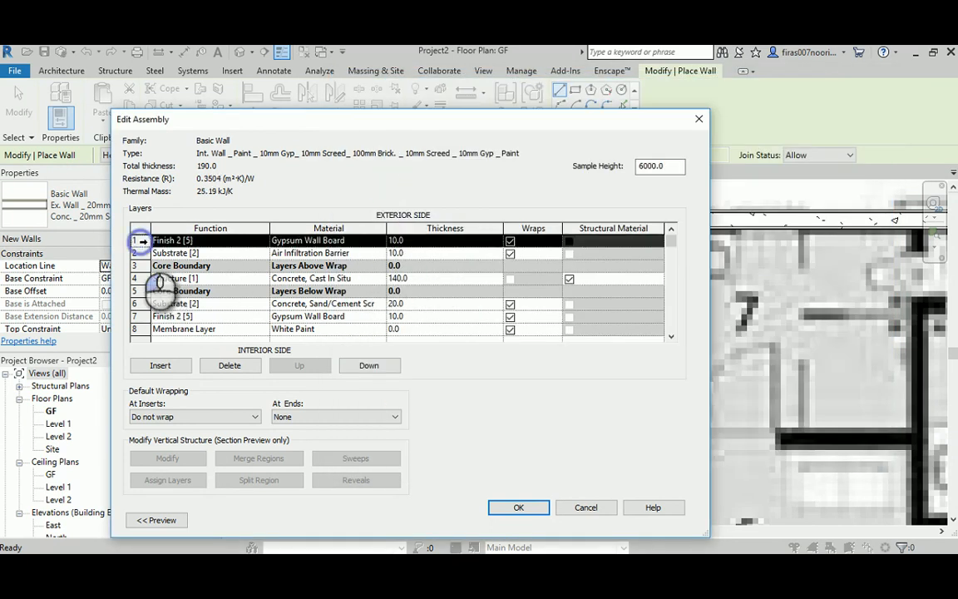
left_click(160, 366)
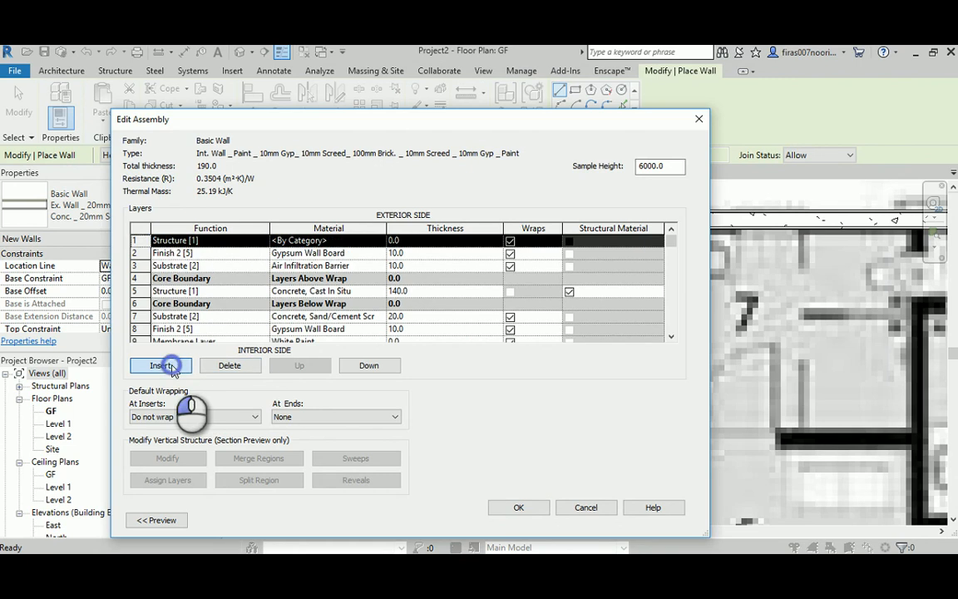
left_click(159, 365)
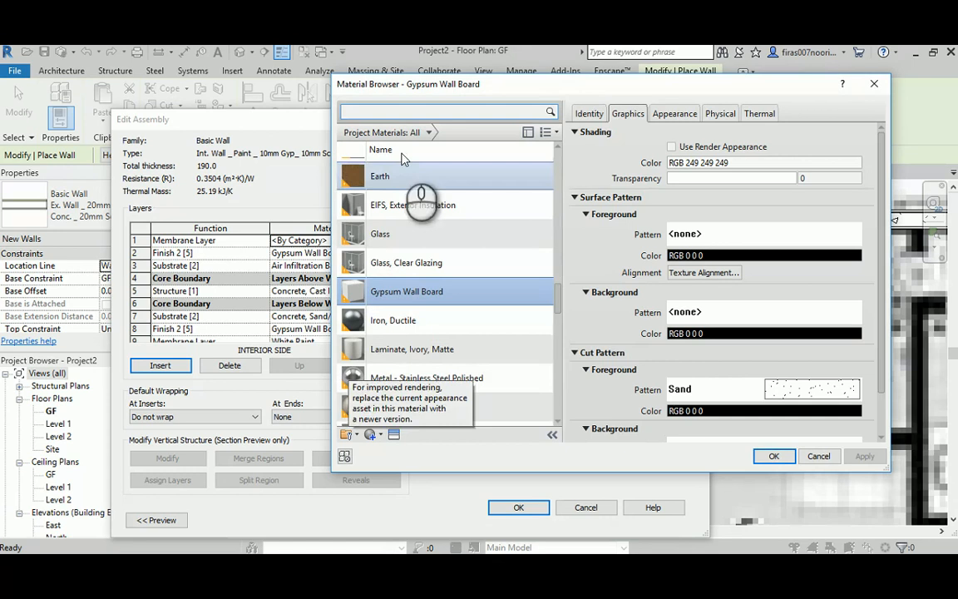
type("white")
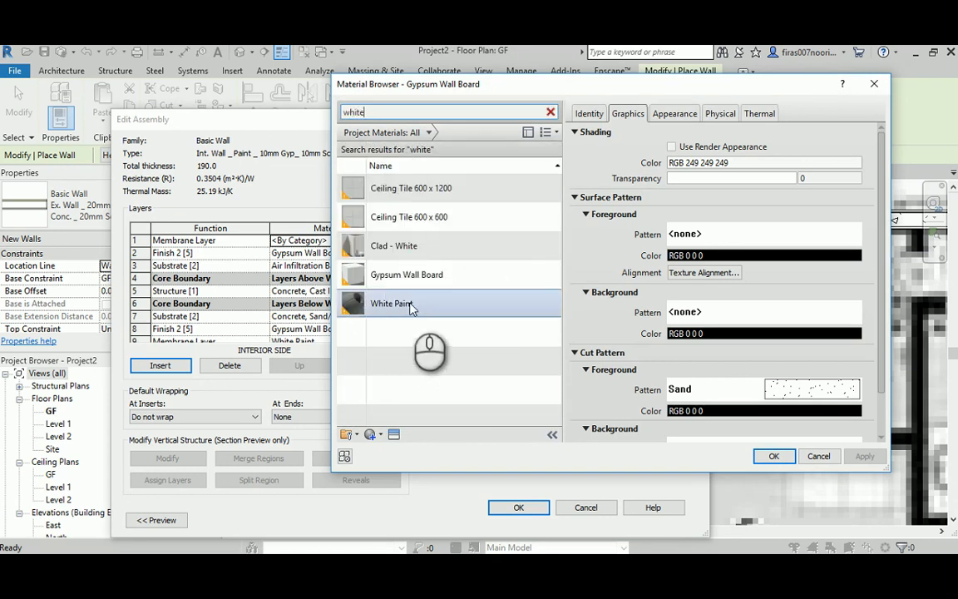
left_click(772, 456)
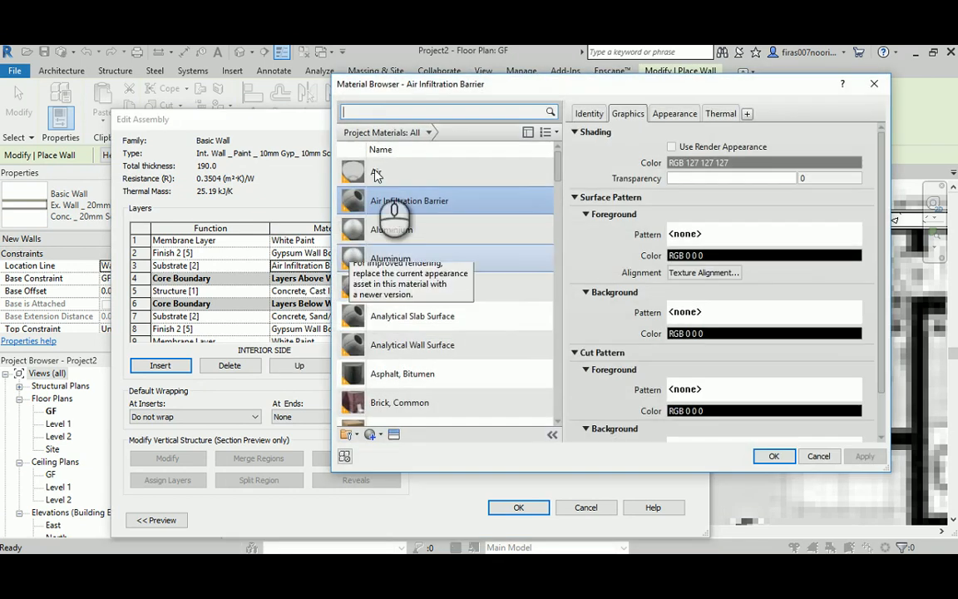
Add a sand-and-cement screed layer and a Brick, Common core, then confirm the 140 mm type.
type("screed")
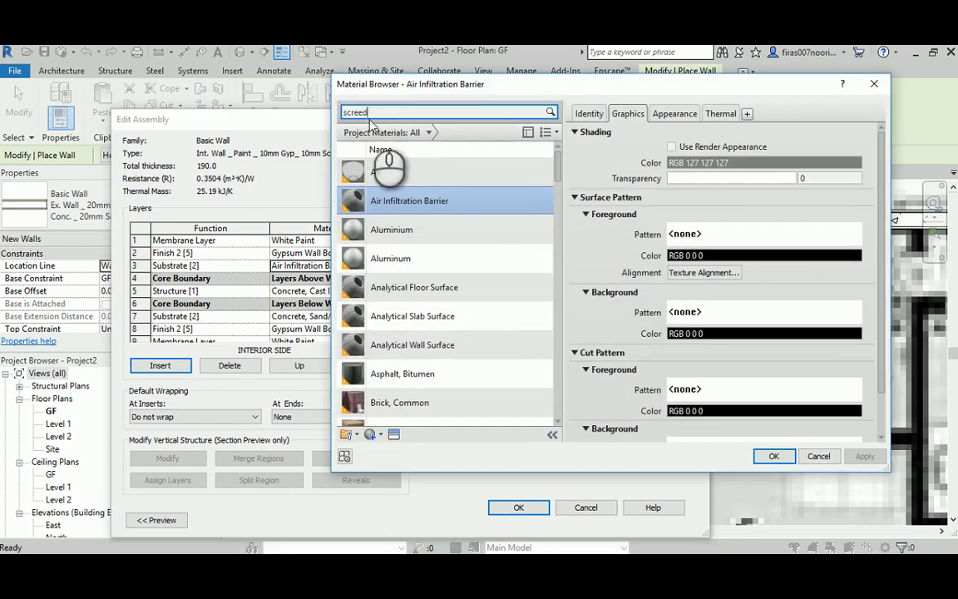
left_click(773, 455)
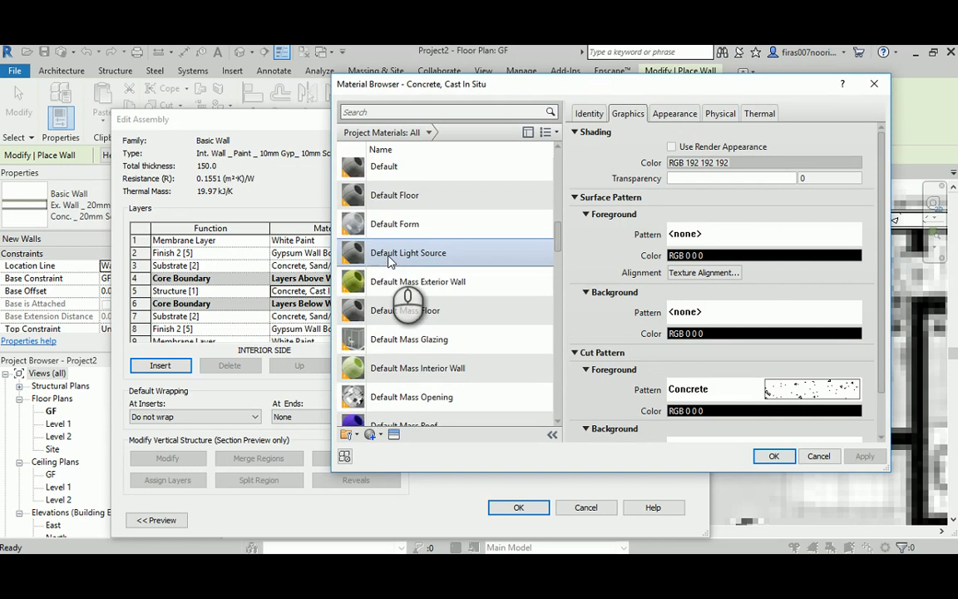
scroll("down", 3)
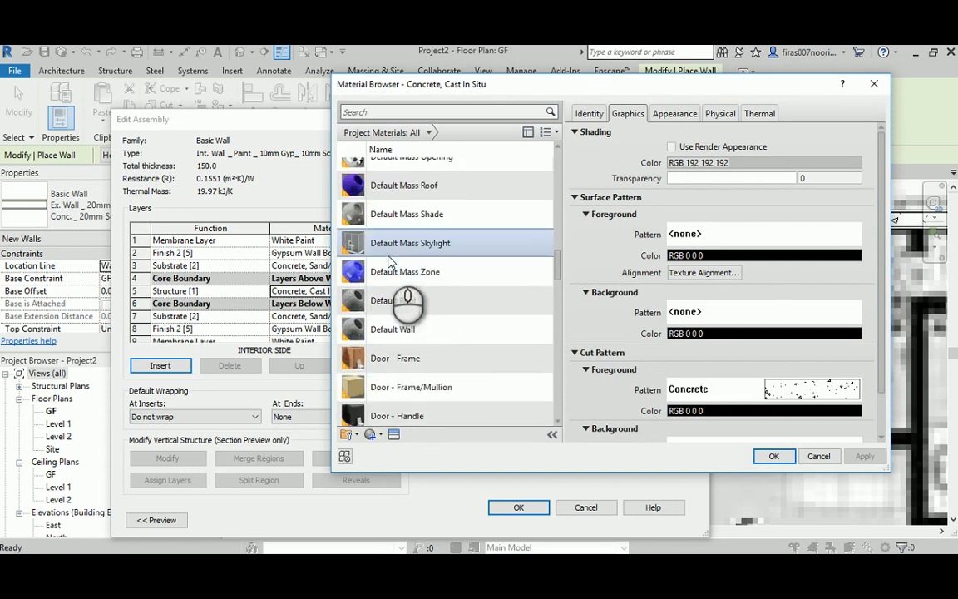
type("brick")
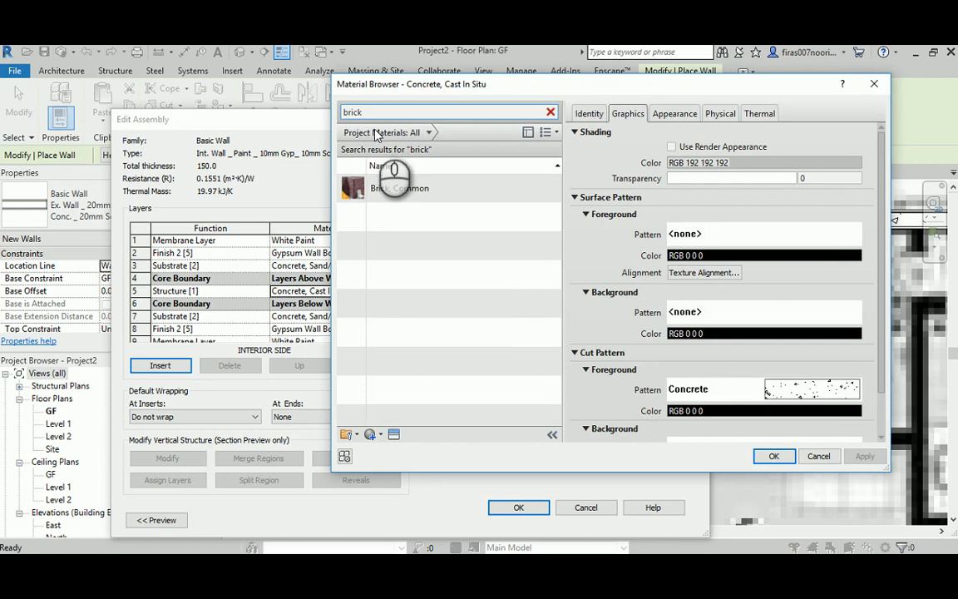
left_click(773, 456)
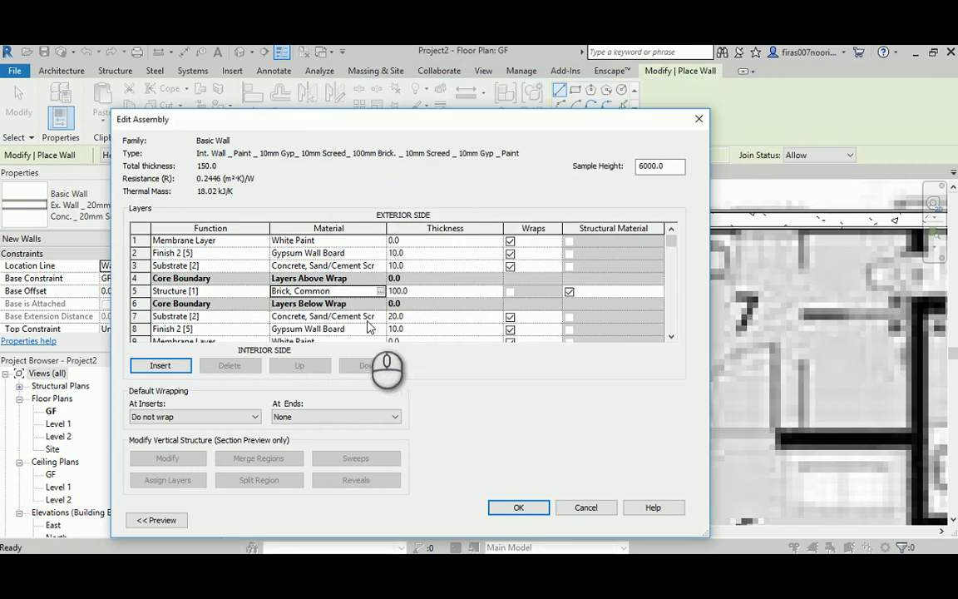
scroll("down", 3)
type("10")
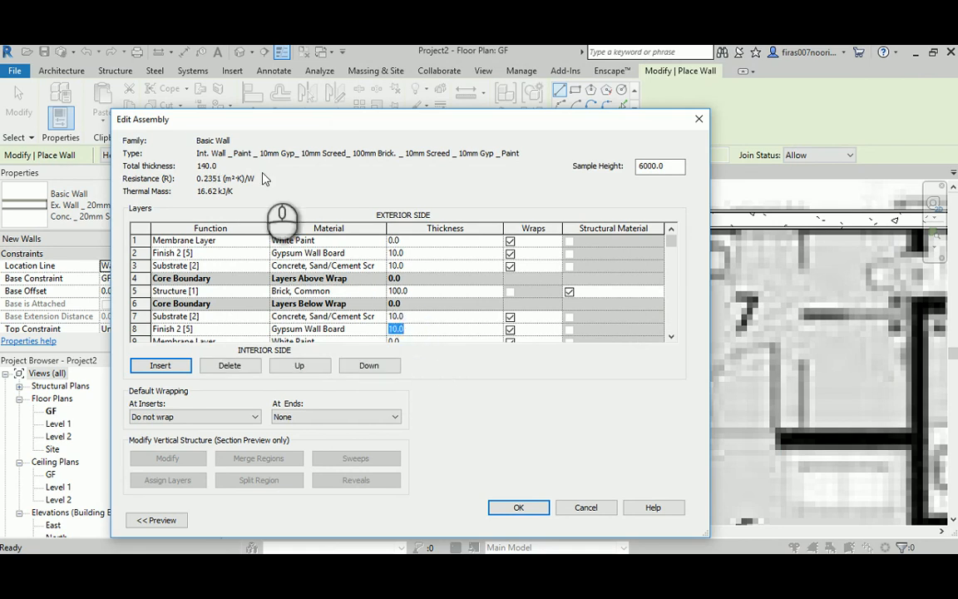
left_click(518, 508)
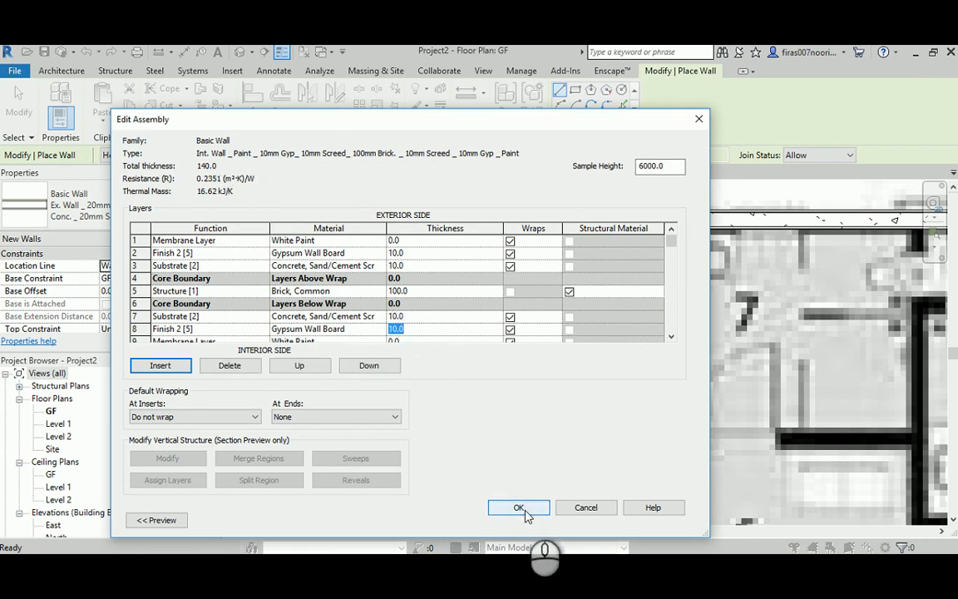
left_click(518, 508)
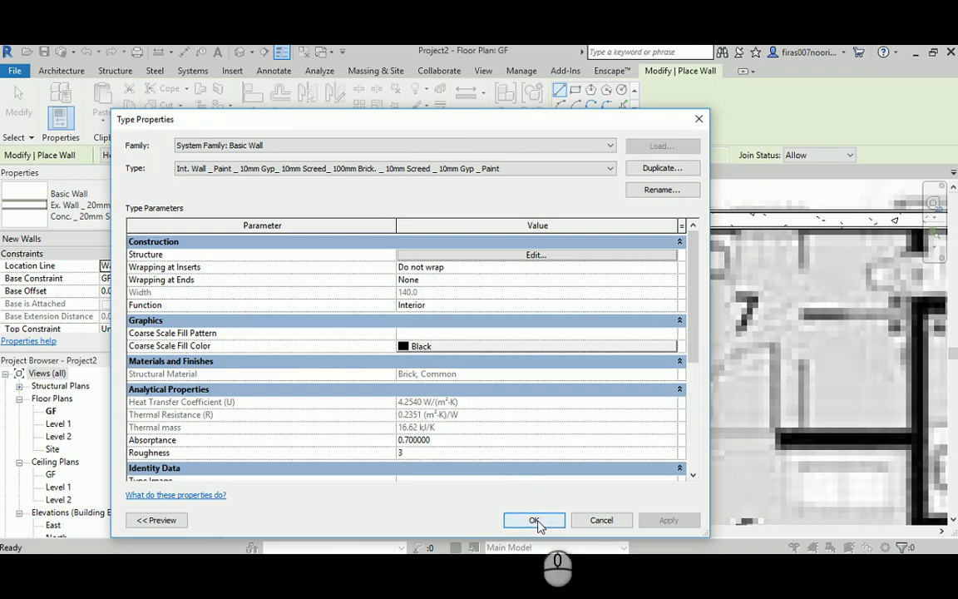
Draw the first painted brick partition and begin a 4330 aligned dimension across room 5.
left_click(534, 520)
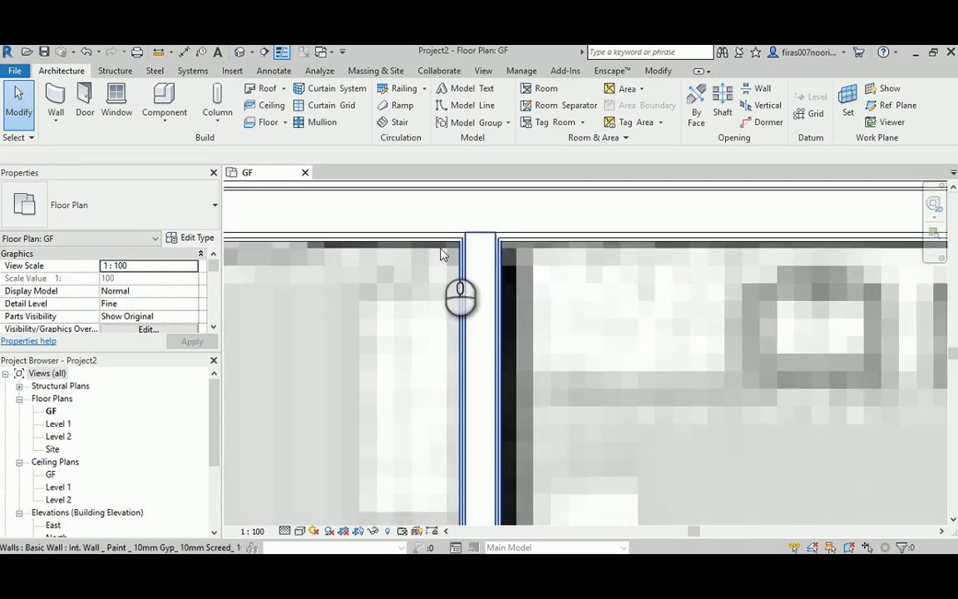
left_click(286, 531)
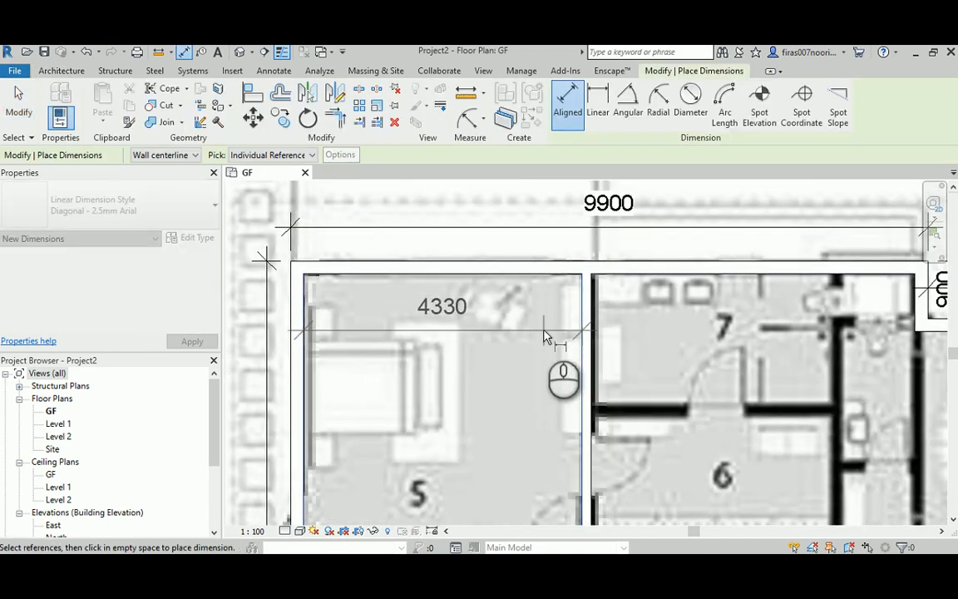
Place room 5's width dimension at 4400 and right-click near the raster plan.
left_click(586, 375)
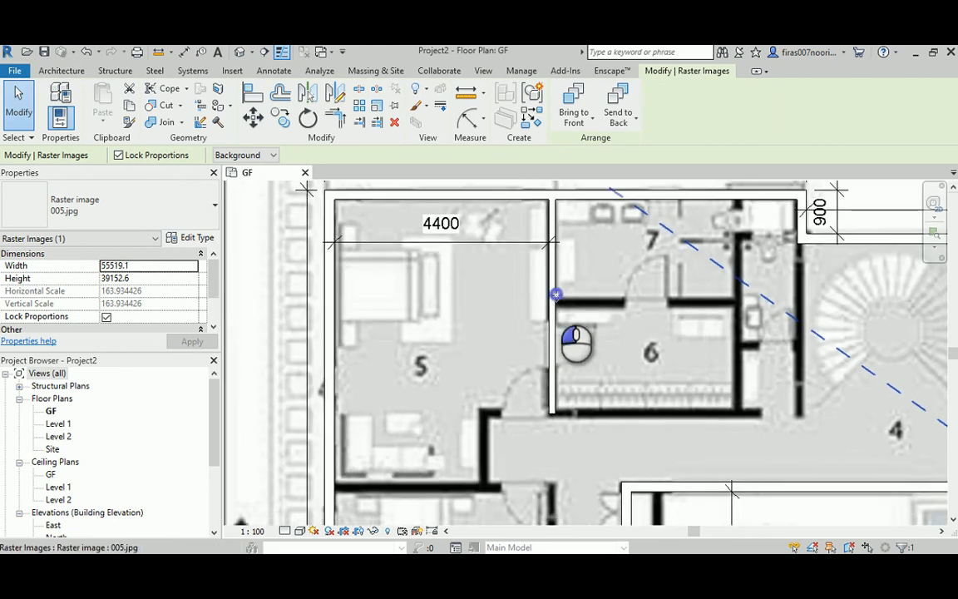
right_click(554, 295)
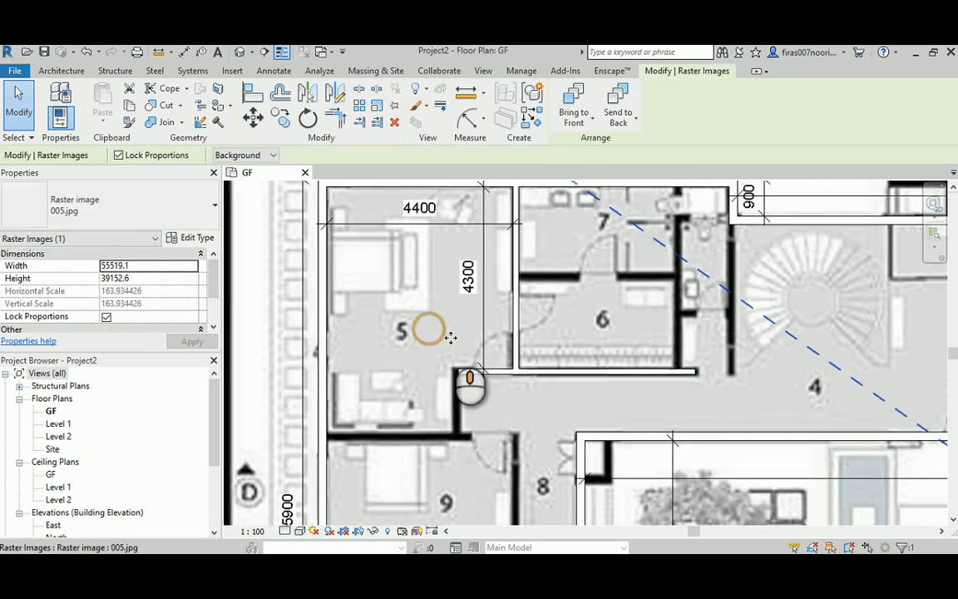
Use Create Similar on the wall below room 6 to draw a 5800 wall.
left_click(503, 371)
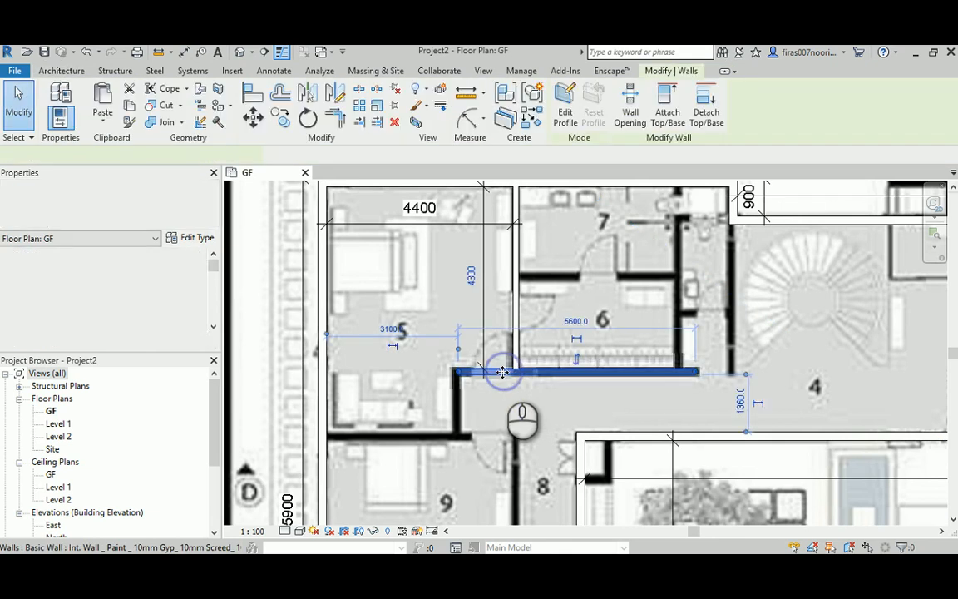
right_click(504, 371)
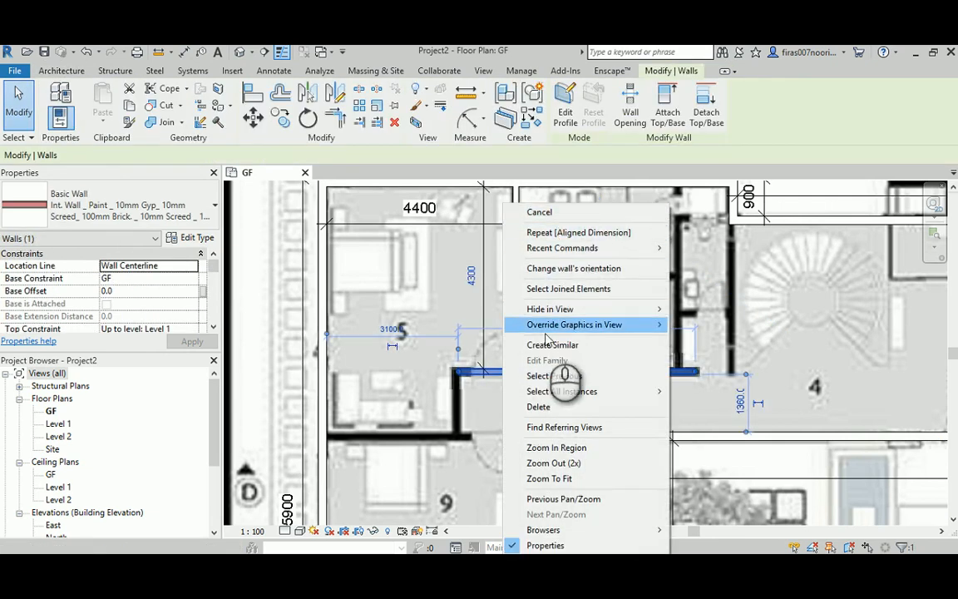
left_click(553, 344)
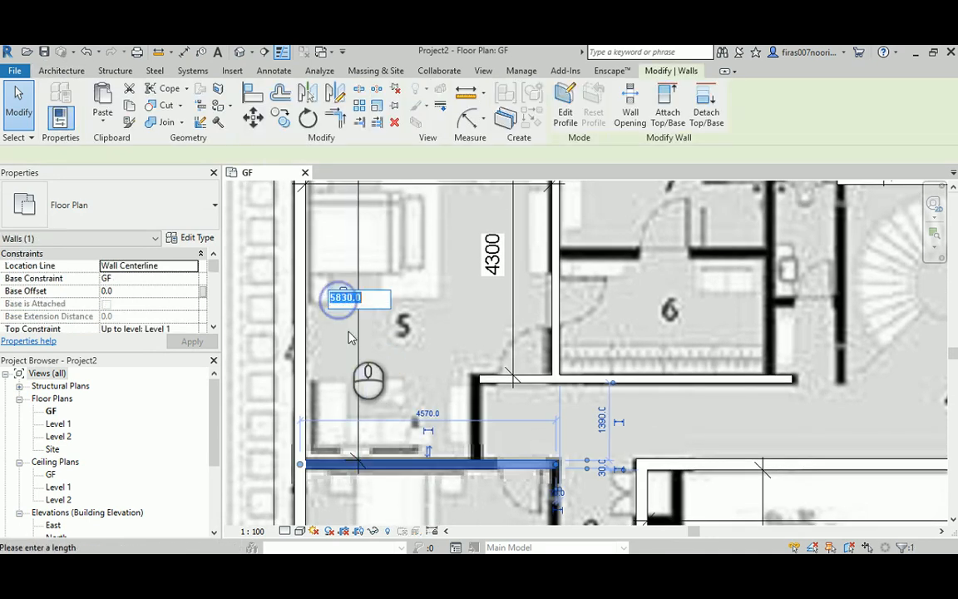
type("5800")
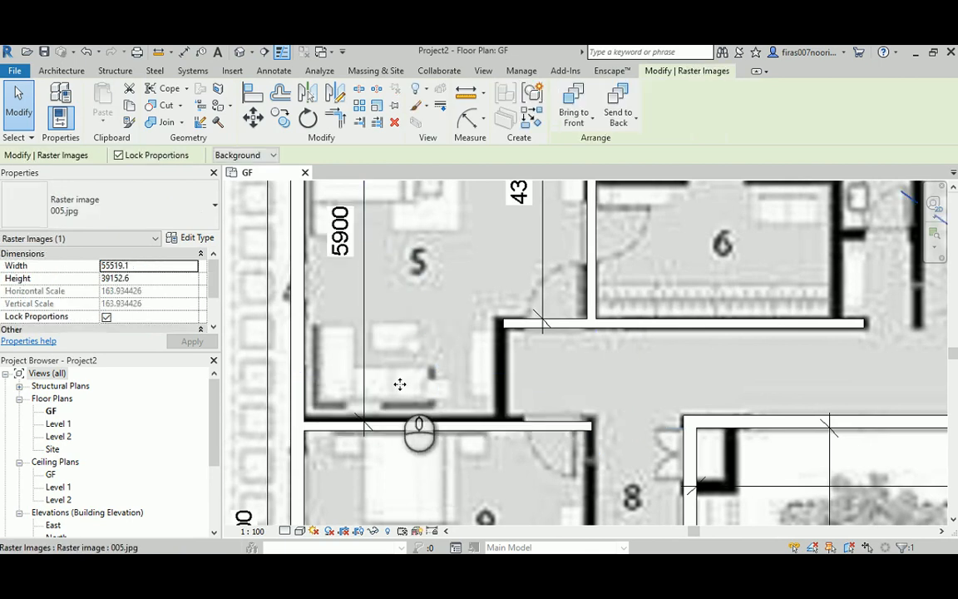
left_click(420, 427)
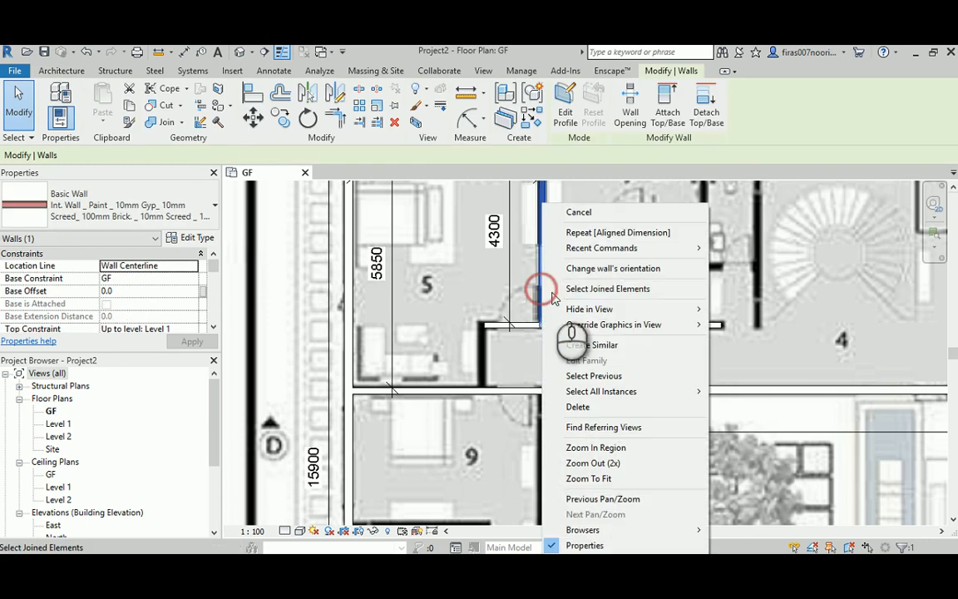
Draw the corridor-edge walls below room 6 and dimension room 6 to 3700.
left_click(592, 345)
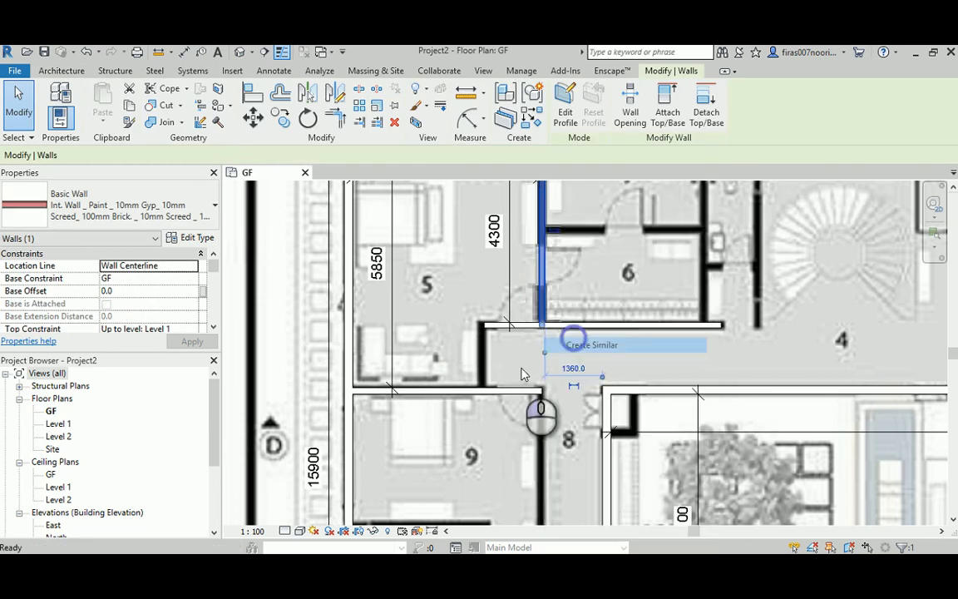
left_click(590, 344)
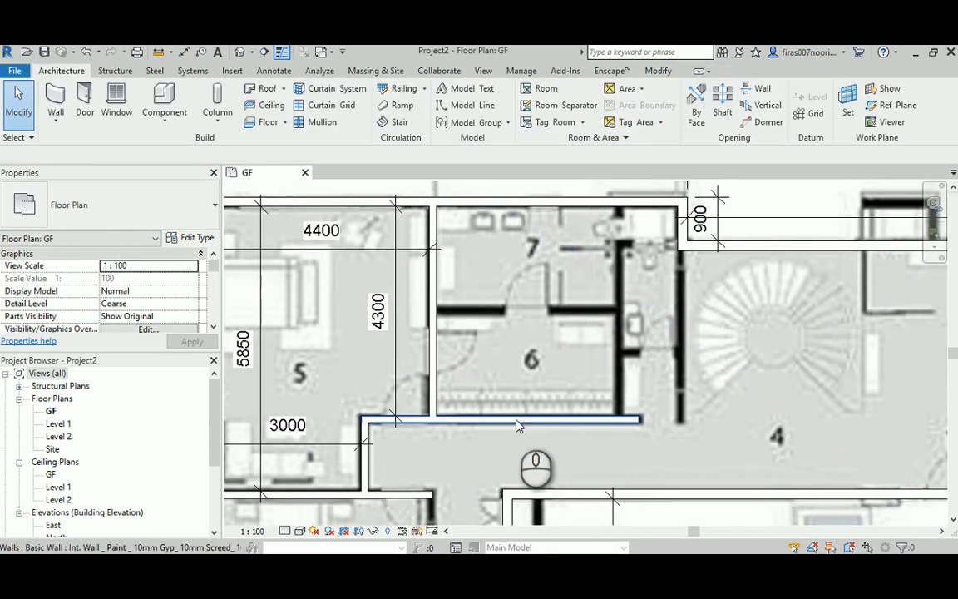
left_click(516, 421)
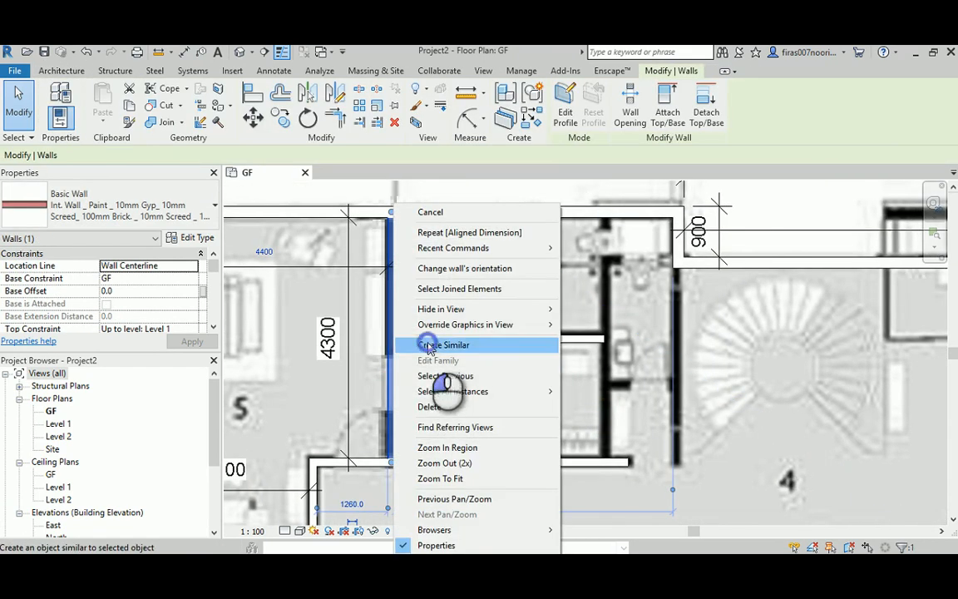
left_click(445, 345)
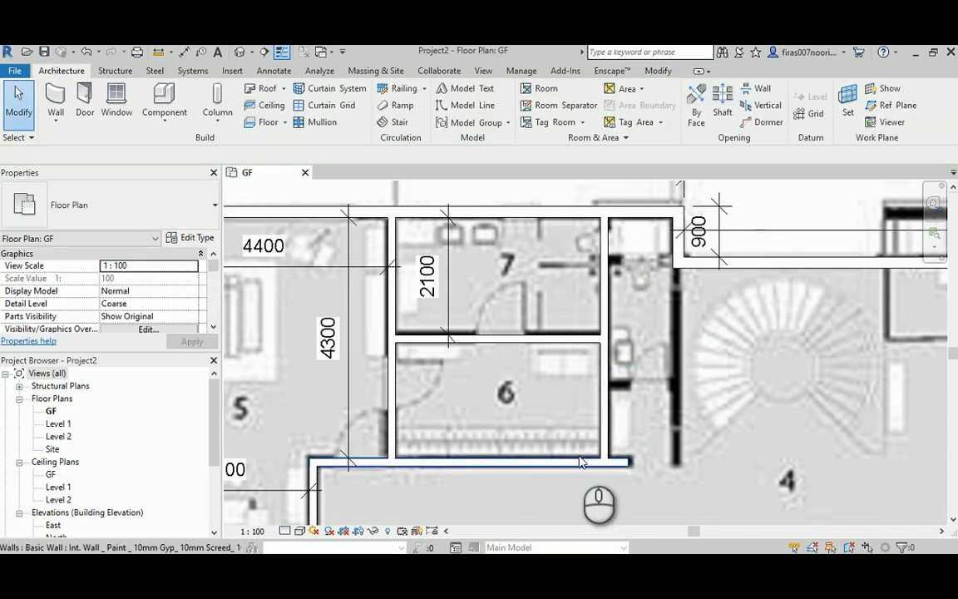
left_click(567, 100)
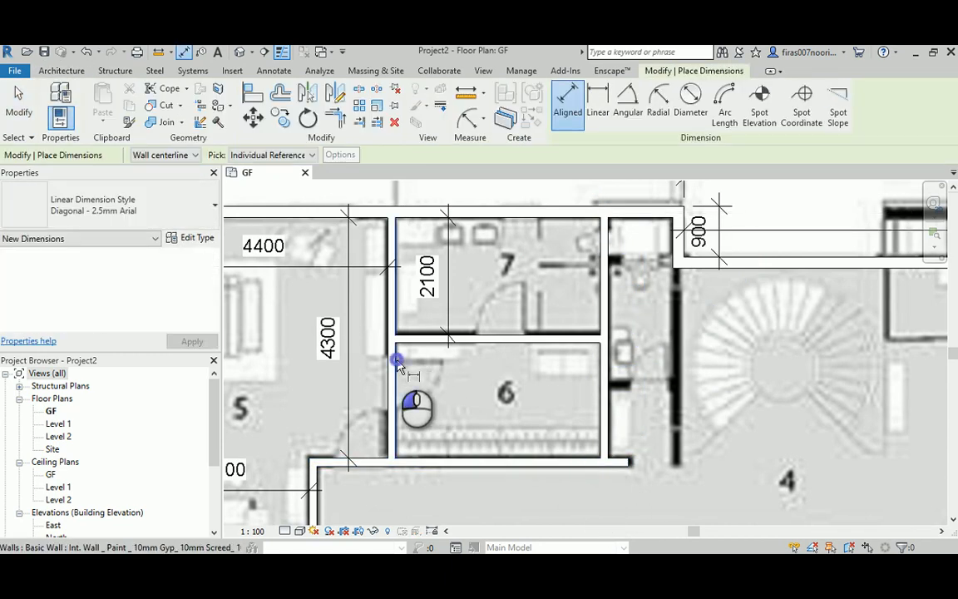
left_click(595, 470)
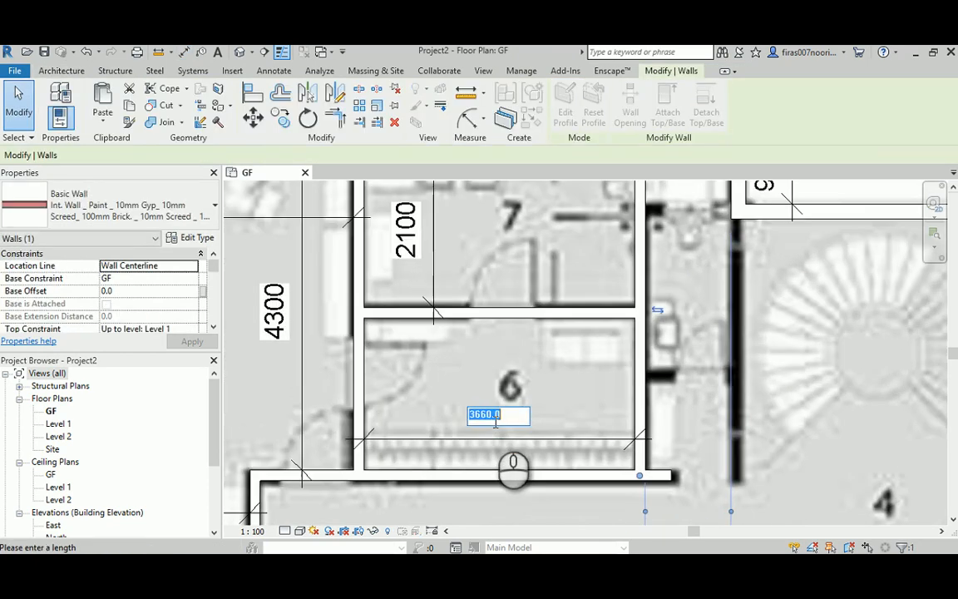
type("37")
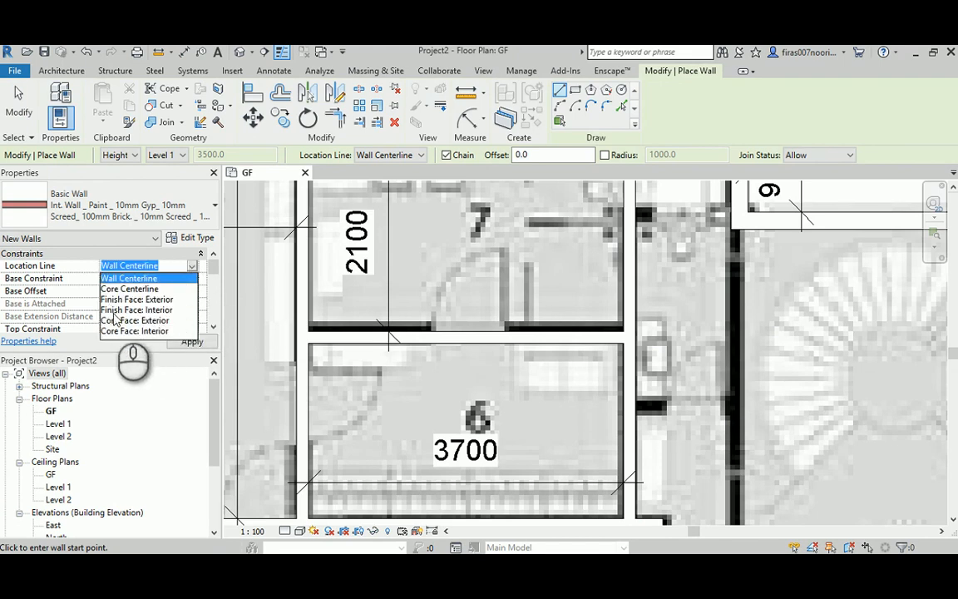
Draw the bathroom wall on Finish Face: Exterior and dimension its 2900 width.
left_click(137, 299)
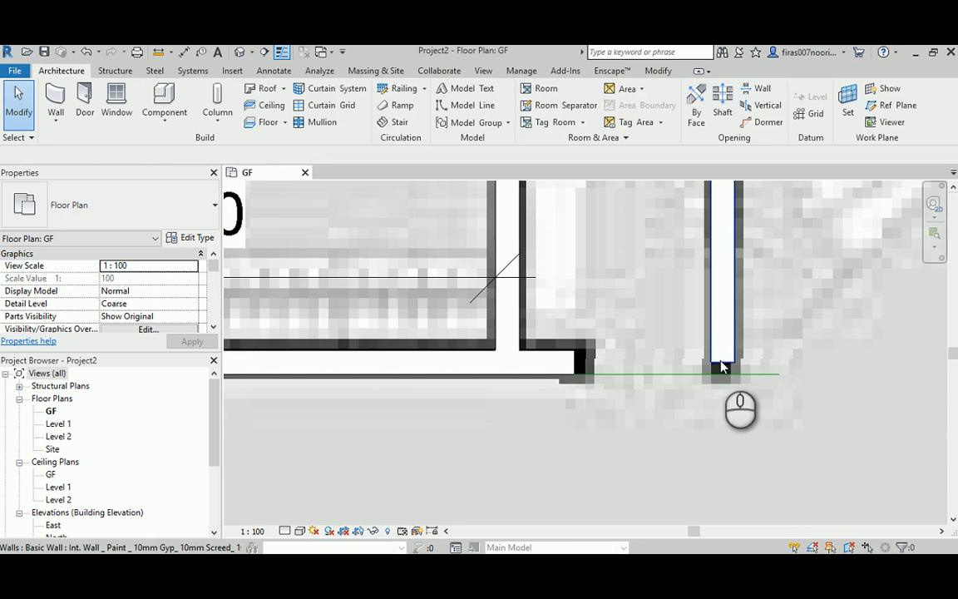
left_click(715, 366)
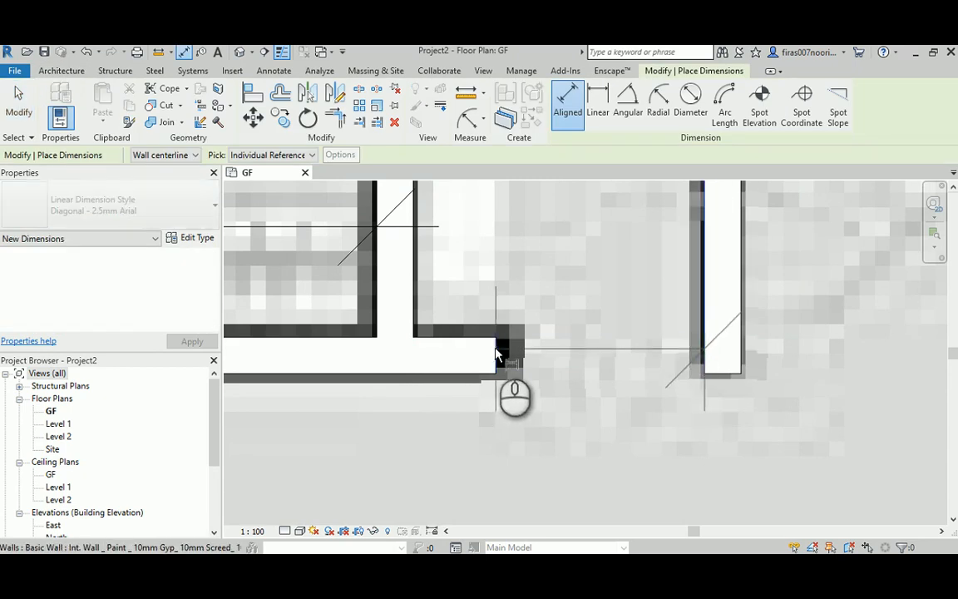
left_click(496, 354)
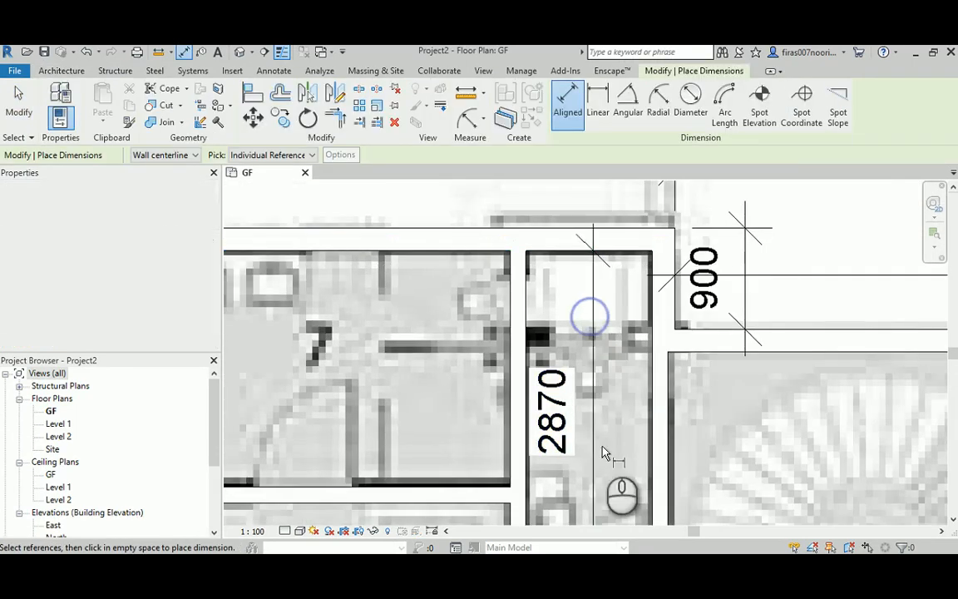
left_click(557, 397)
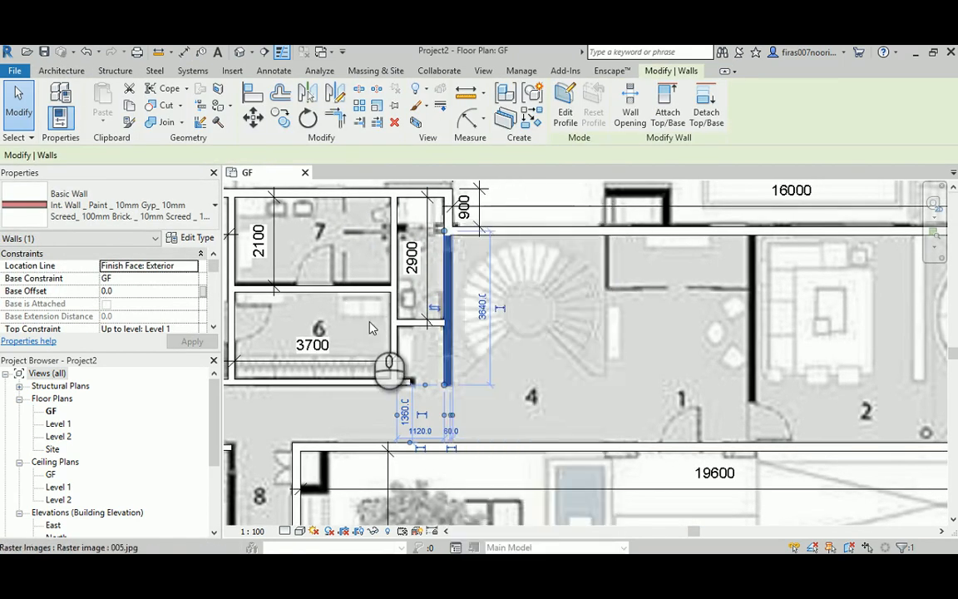
Draw the wall between rooms 4 and 2 and dimension room 9 at 4400 wide.
right_click(372, 327)
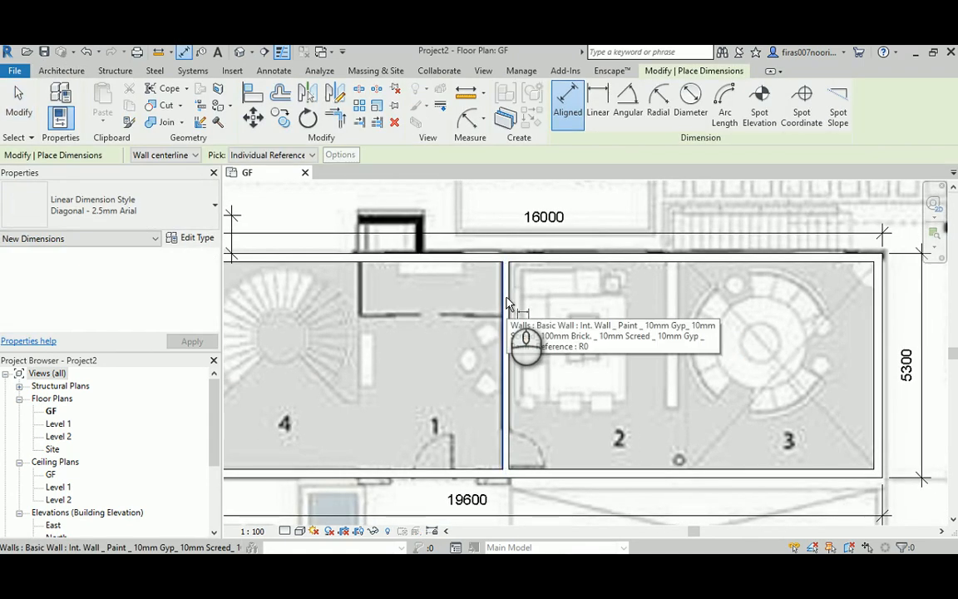
left_click(840, 298)
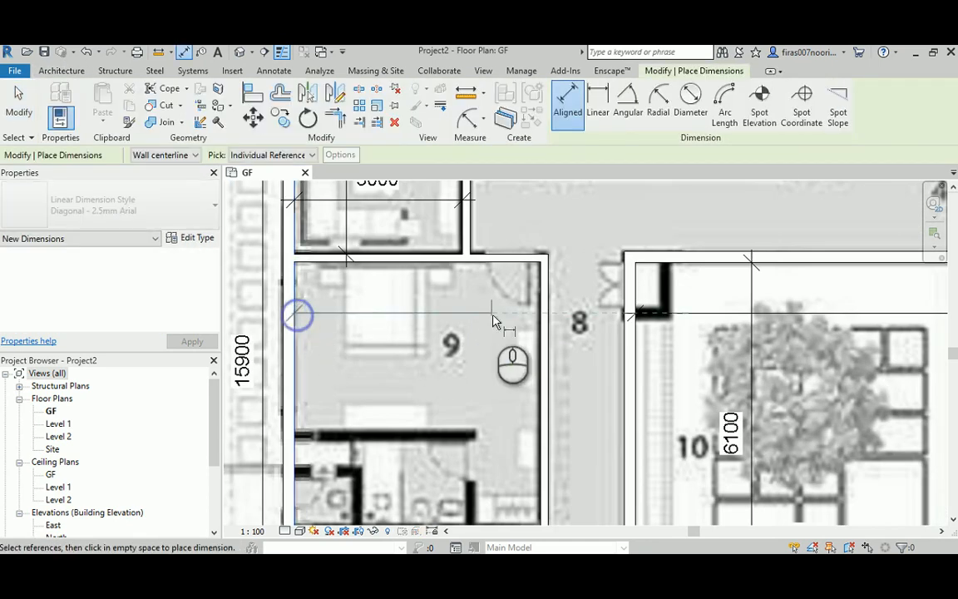
left_click(475, 319)
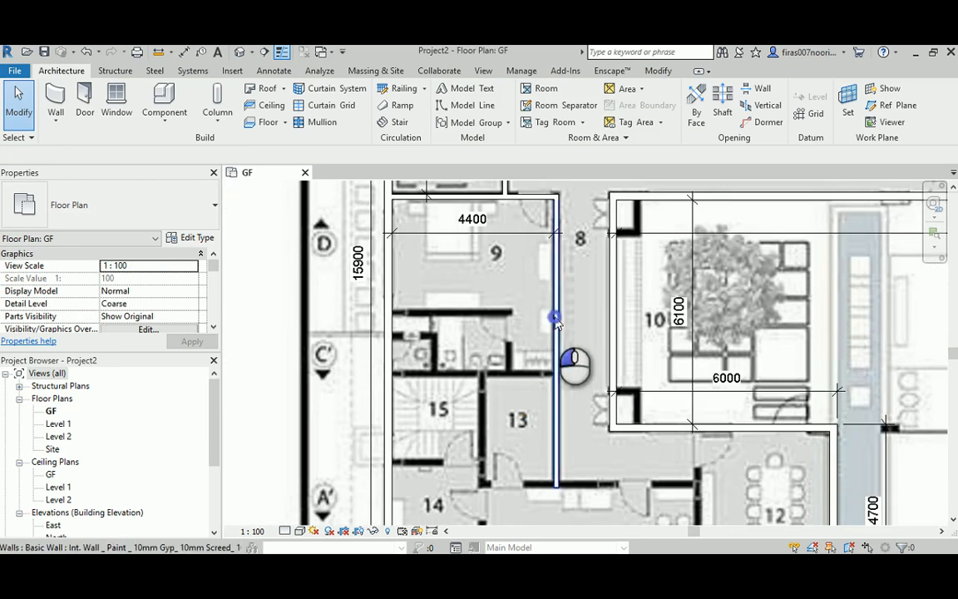
Draw another similar wall and place room 9's 4400 width dimension.
right_click(555, 316)
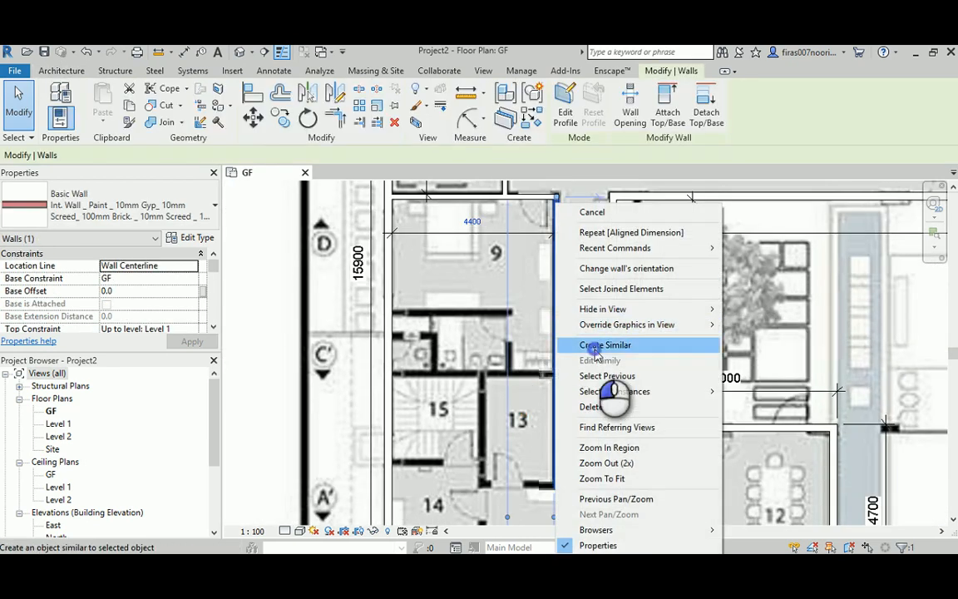
left_click(605, 344)
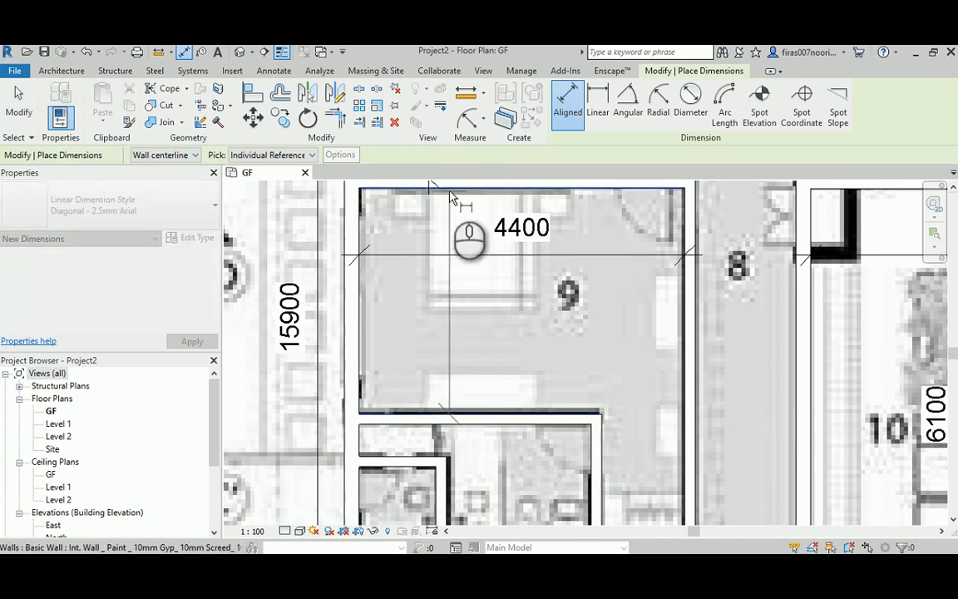
left_click(474, 420)
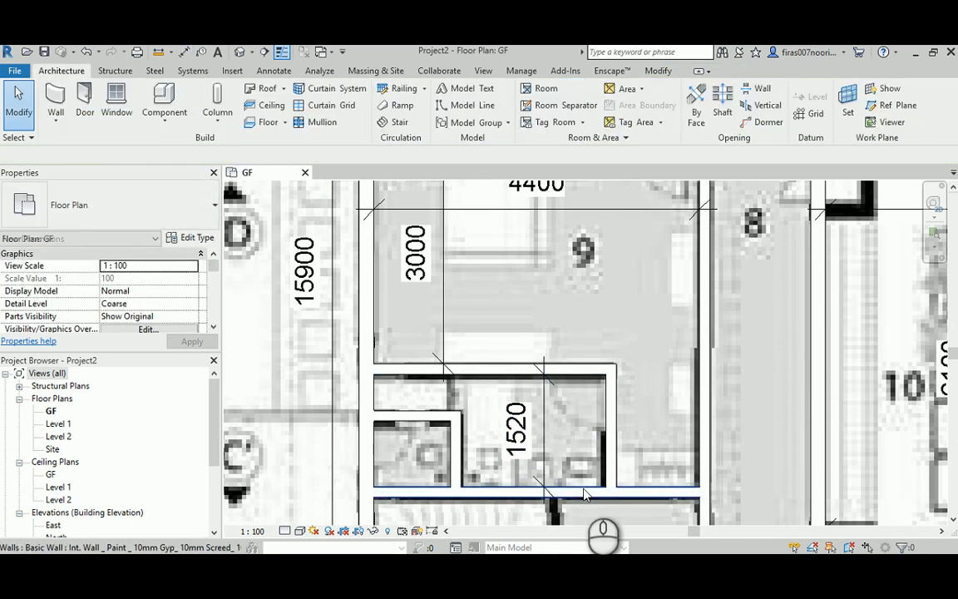
Move the small room's wall to 1550 deep and add a 1960 dimension above it.
left_click(536, 491)
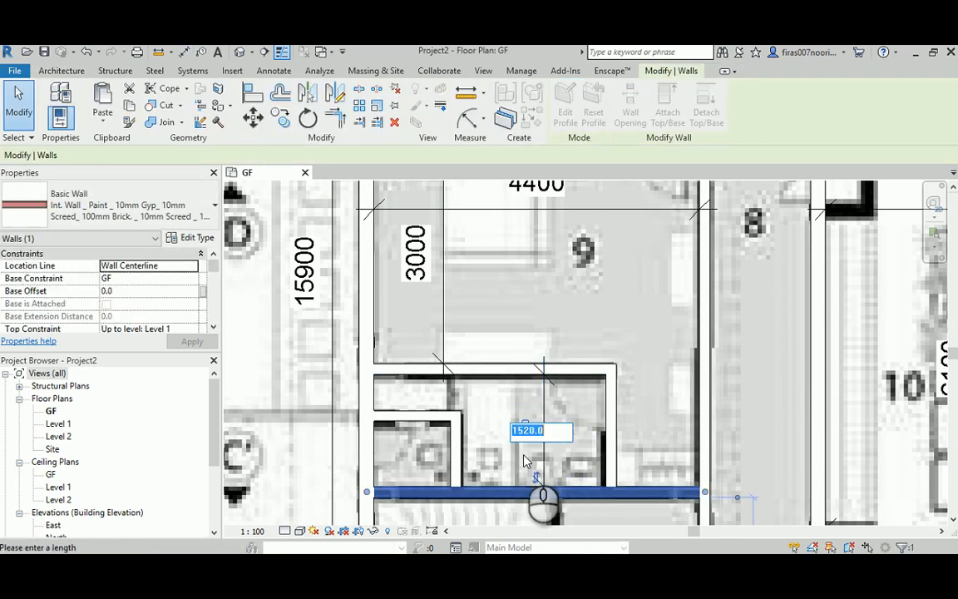
type("1550")
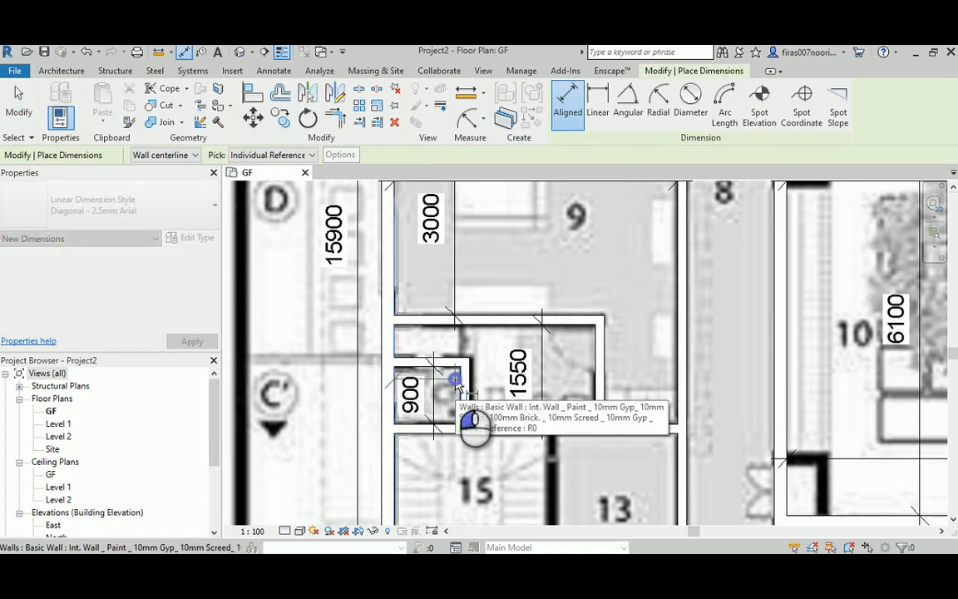
left_click(455, 380)
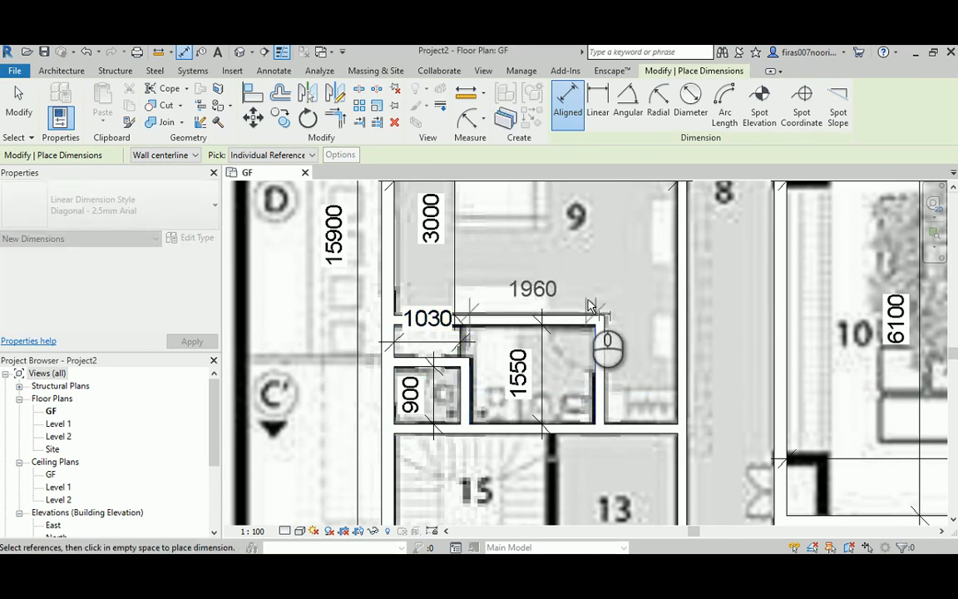
left_click(593, 287)
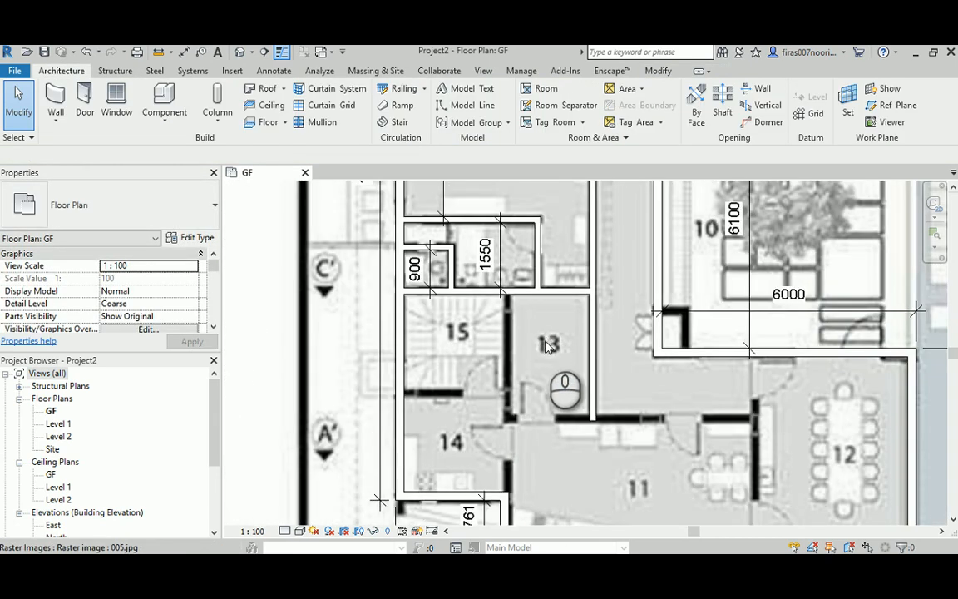
Draw the walls around stair room 15 at 2400 by 2300 and select the 15/14 wall.
right_click(549, 344)
type("2")
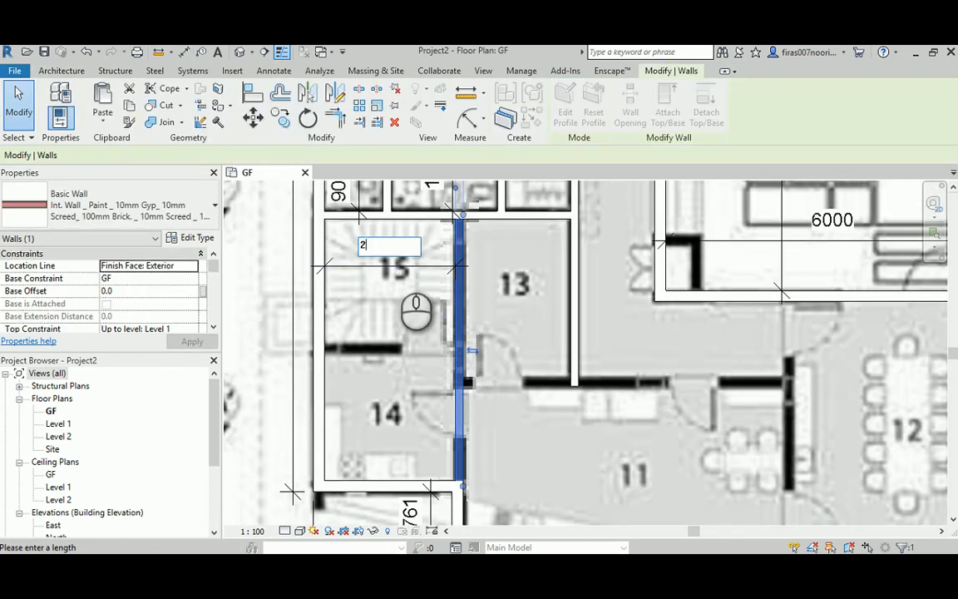
type("400")
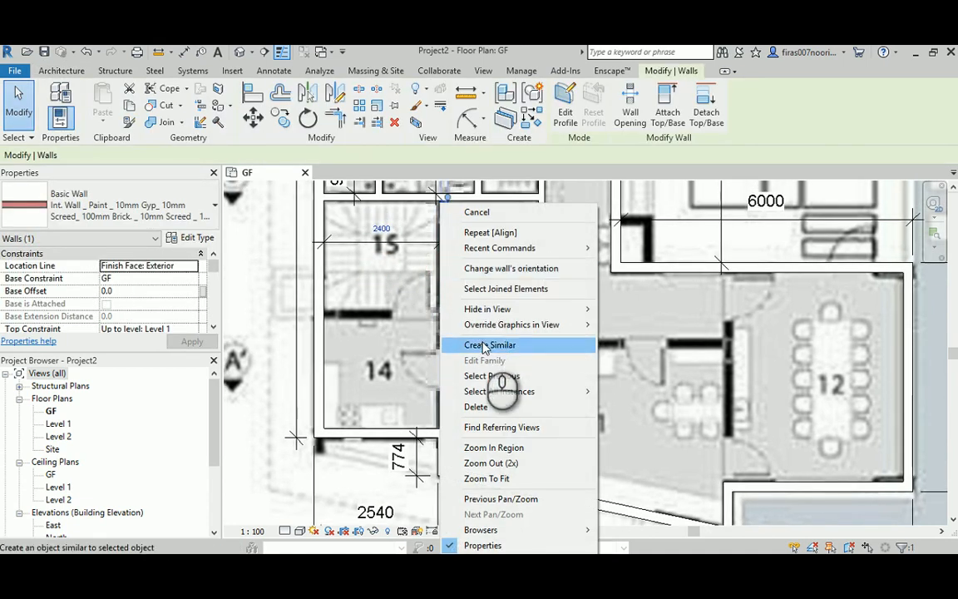
left_click(489, 345)
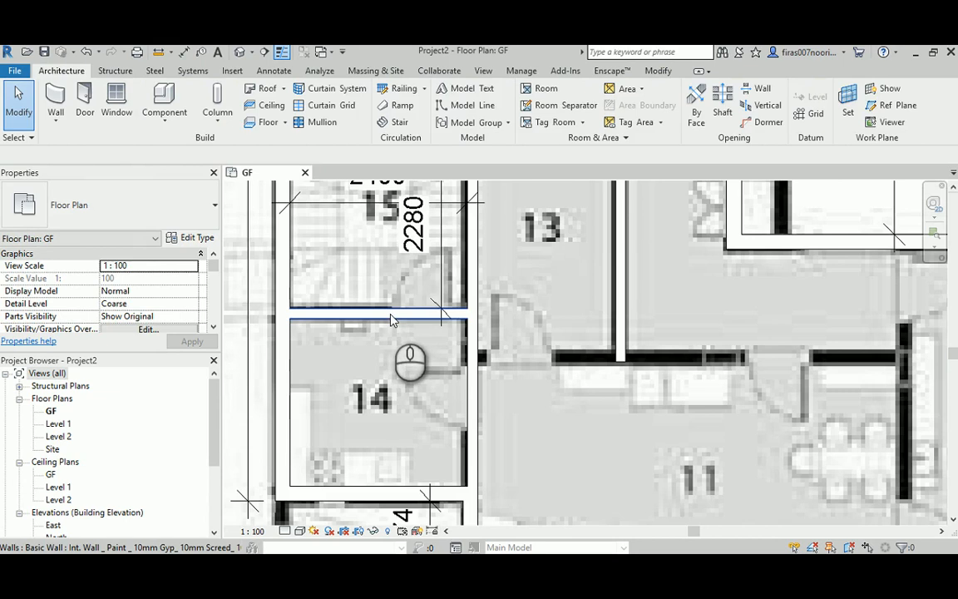
left_click(379, 309)
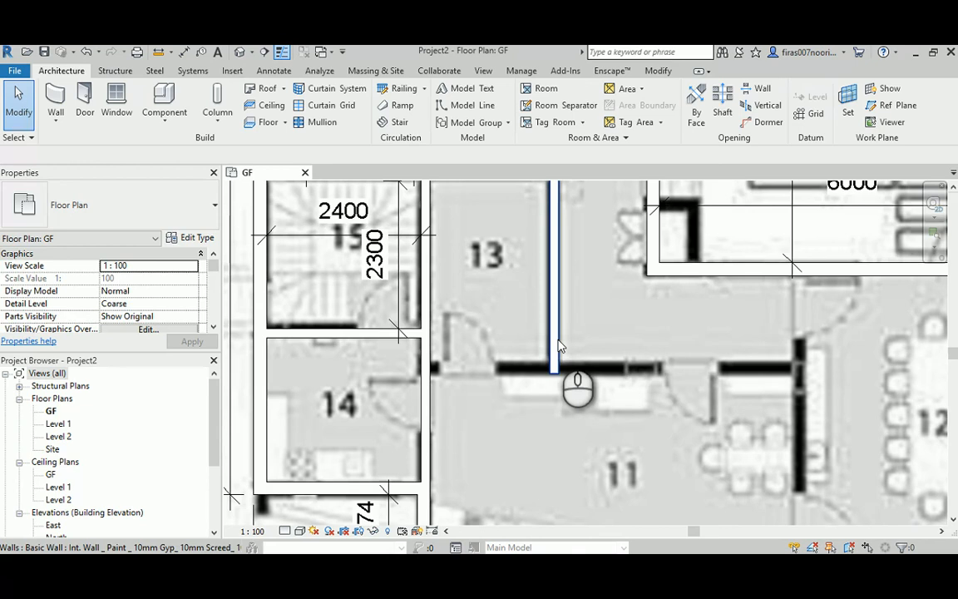
right_click(557, 349)
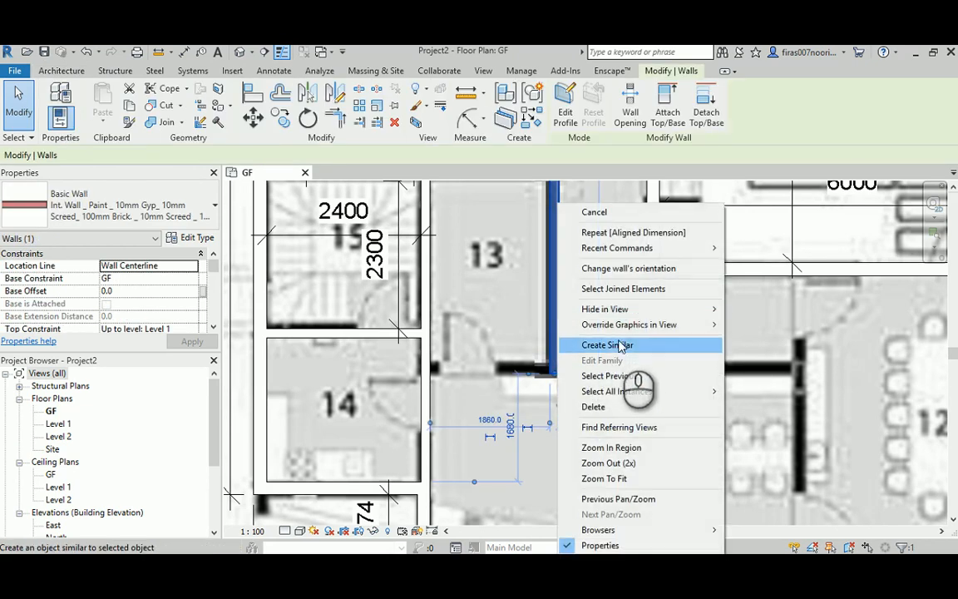
Draw similar centerline partition walls near dining room 12, moving one to 1350.
left_click(607, 344)
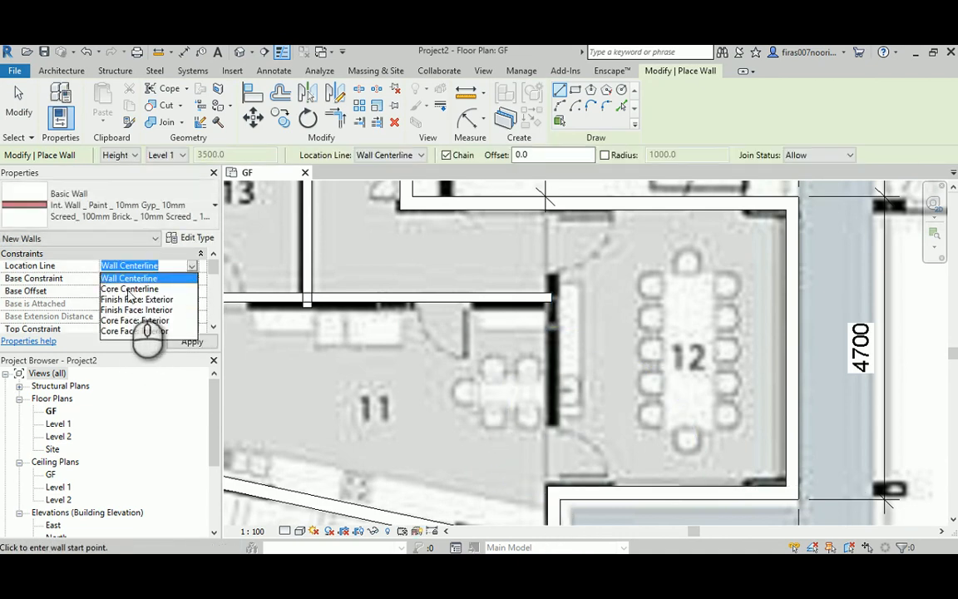
left_click(137, 299)
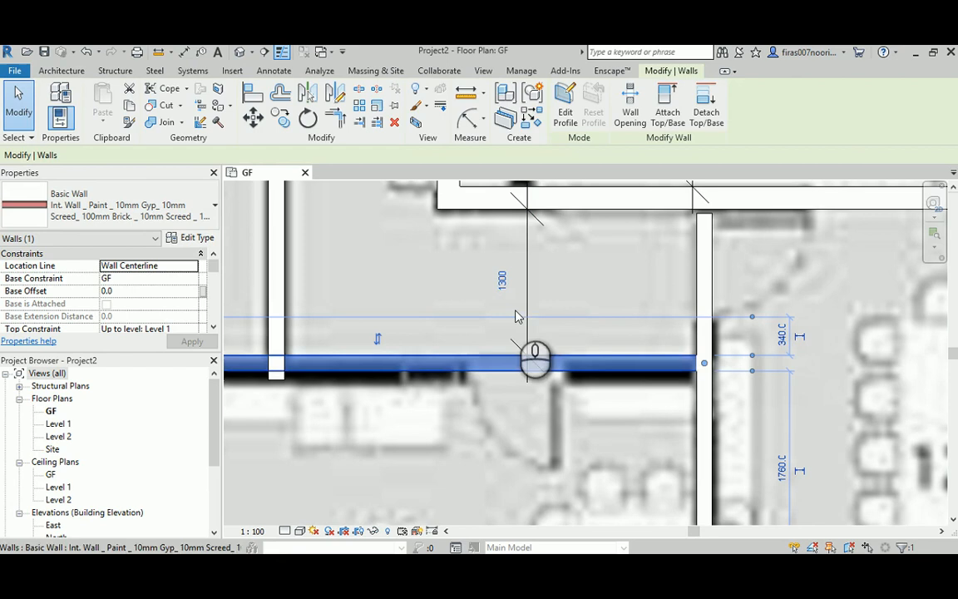
type("1350")
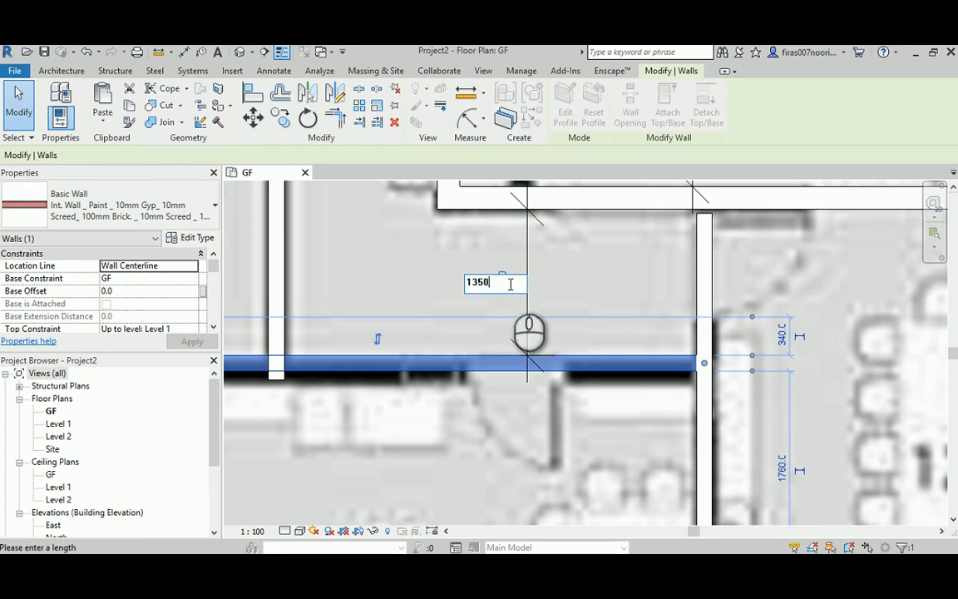
type("1")
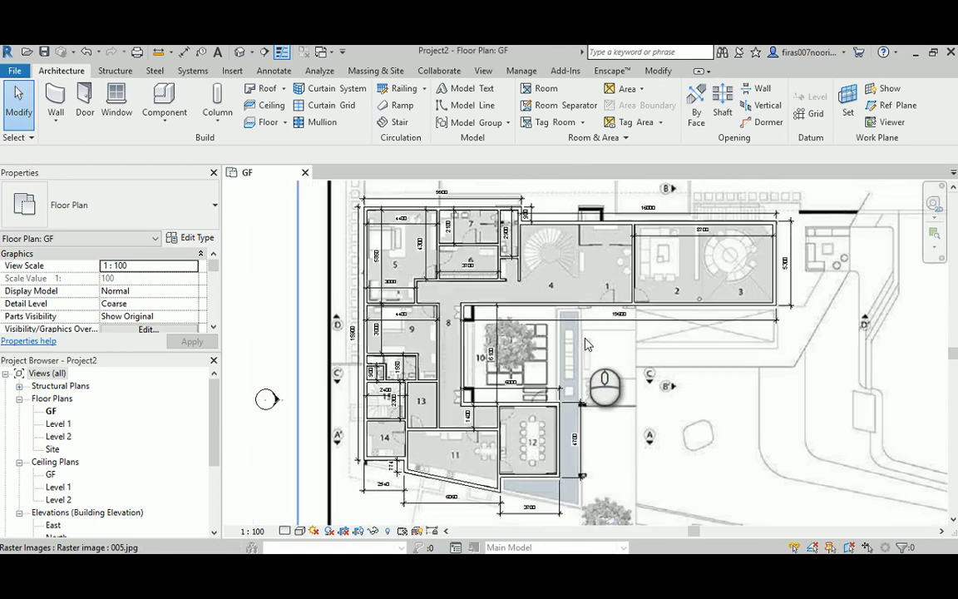
View the 14 traced ground-floor walls in the default 3D view.
left_click(582, 433)
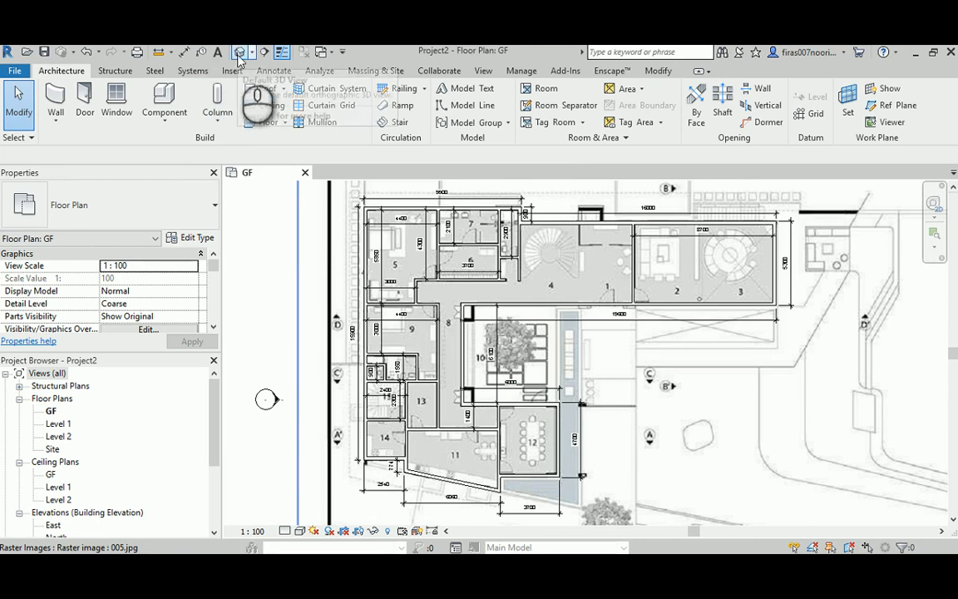
left_click(241, 52)
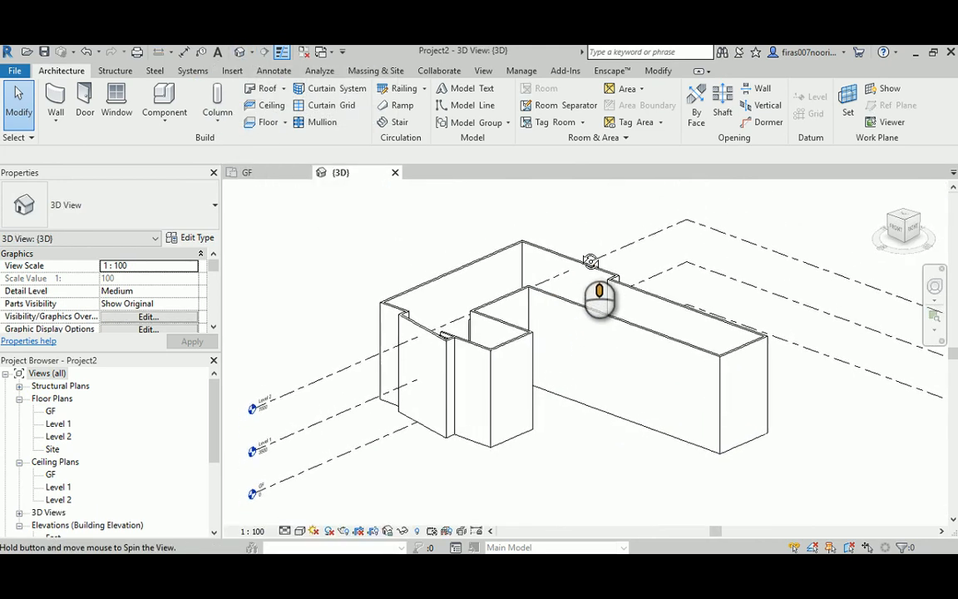
left_click(590, 262)
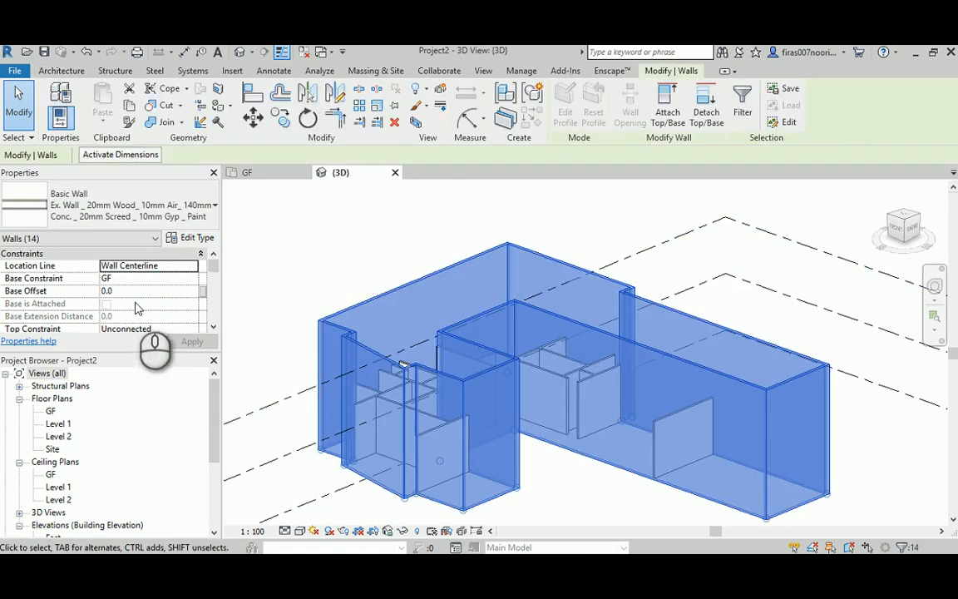
mouse_move(112, 337)
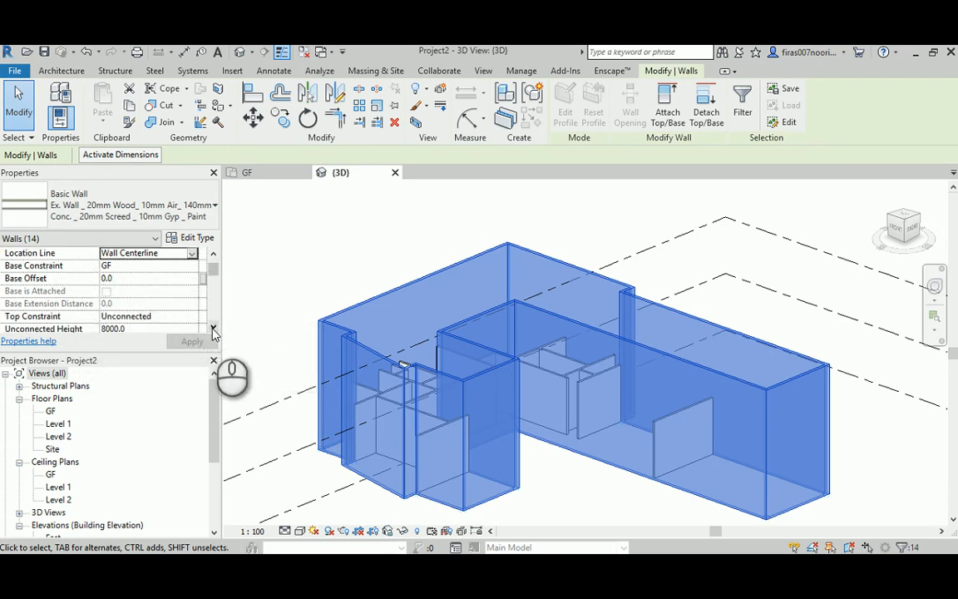
Set the exterior walls' Top Constraint to Level 1, then return to the GF plan.
left_click(193, 290)
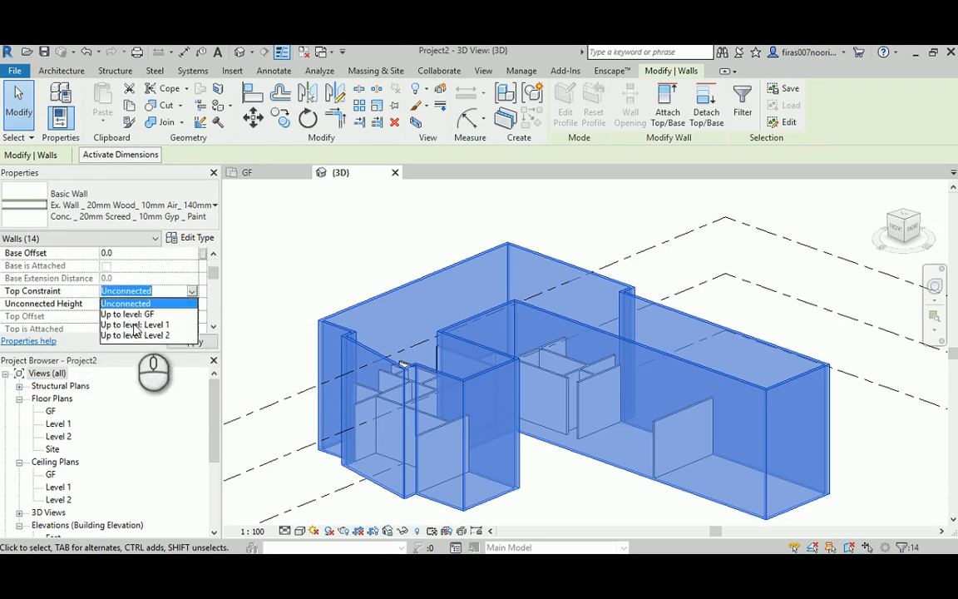
left_click(134, 325)
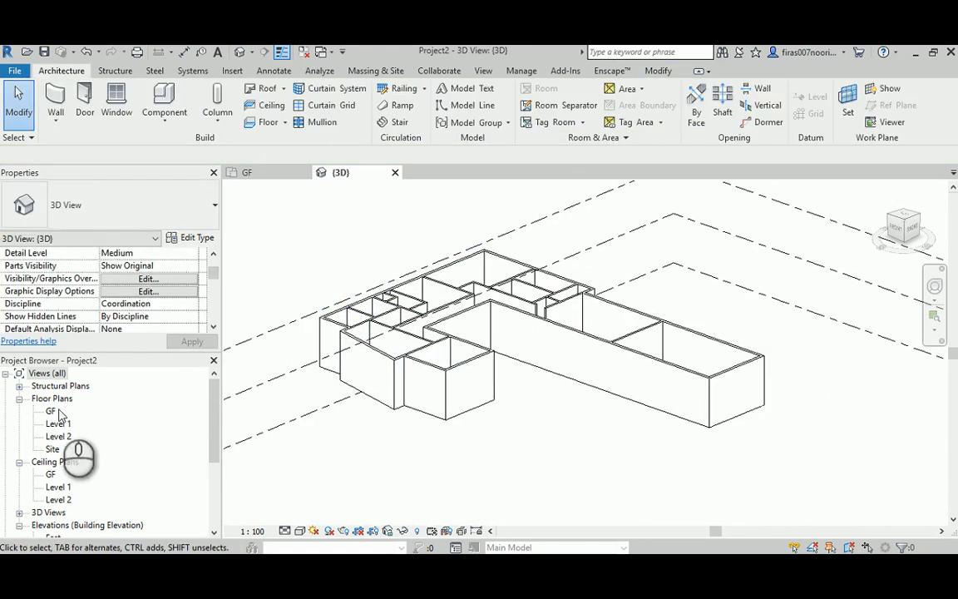
left_click(48, 373)
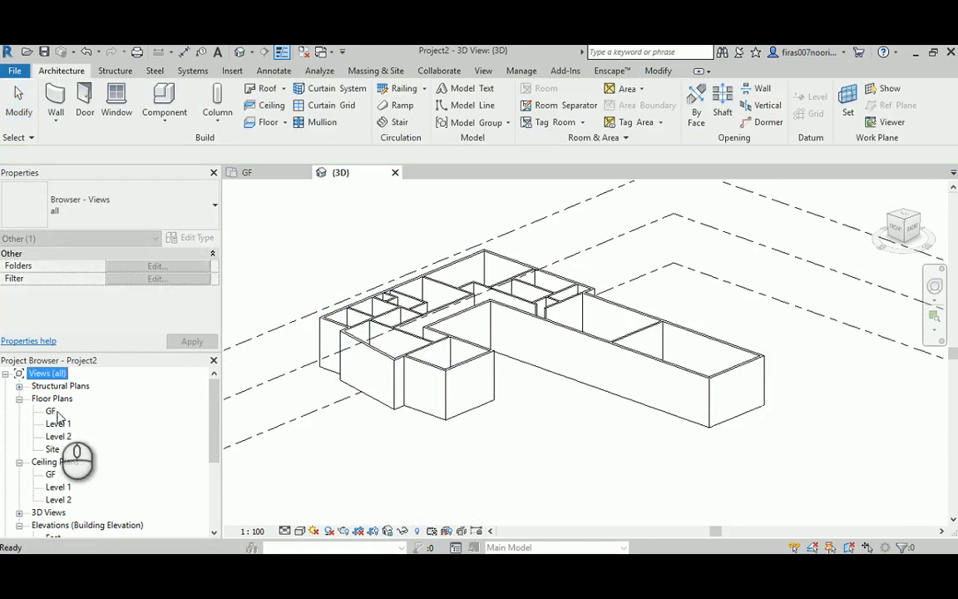
double_click(50, 411)
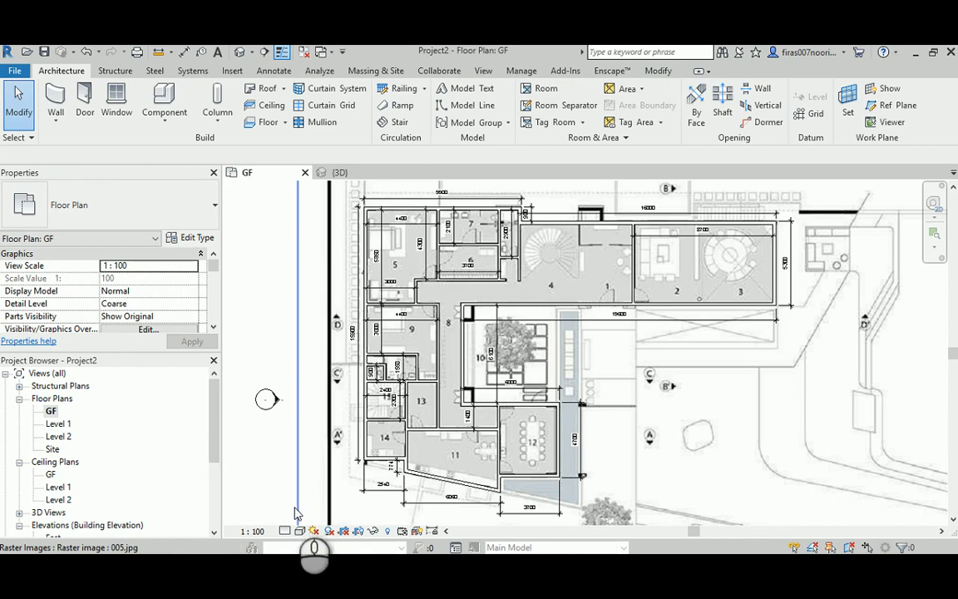